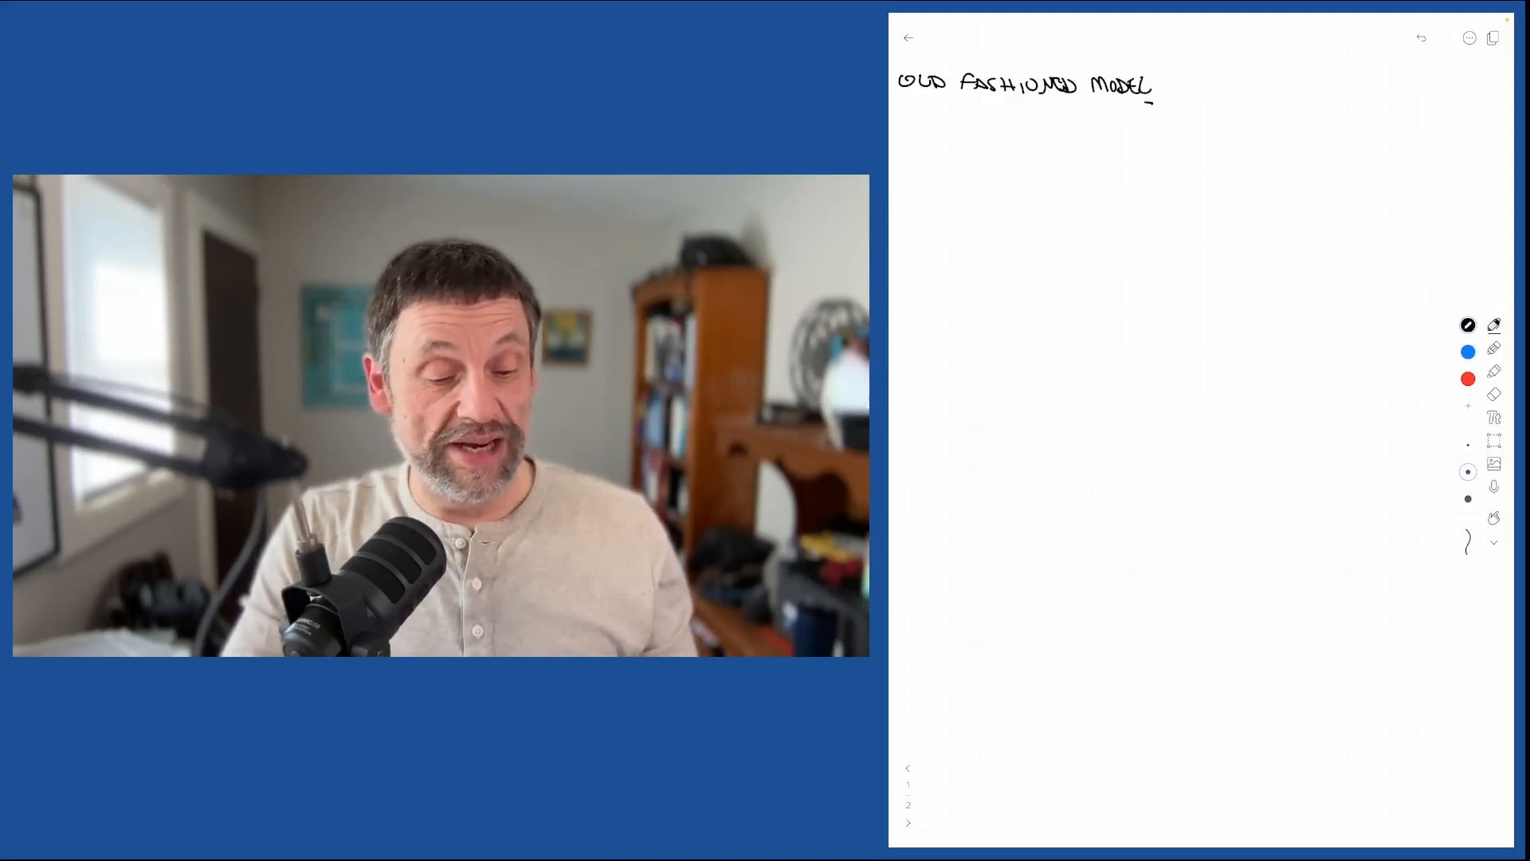
Underline the 'Old Fashioned Model' heading and draw a boxed 'I' beneath it.
drag(903, 102, 1151, 100)
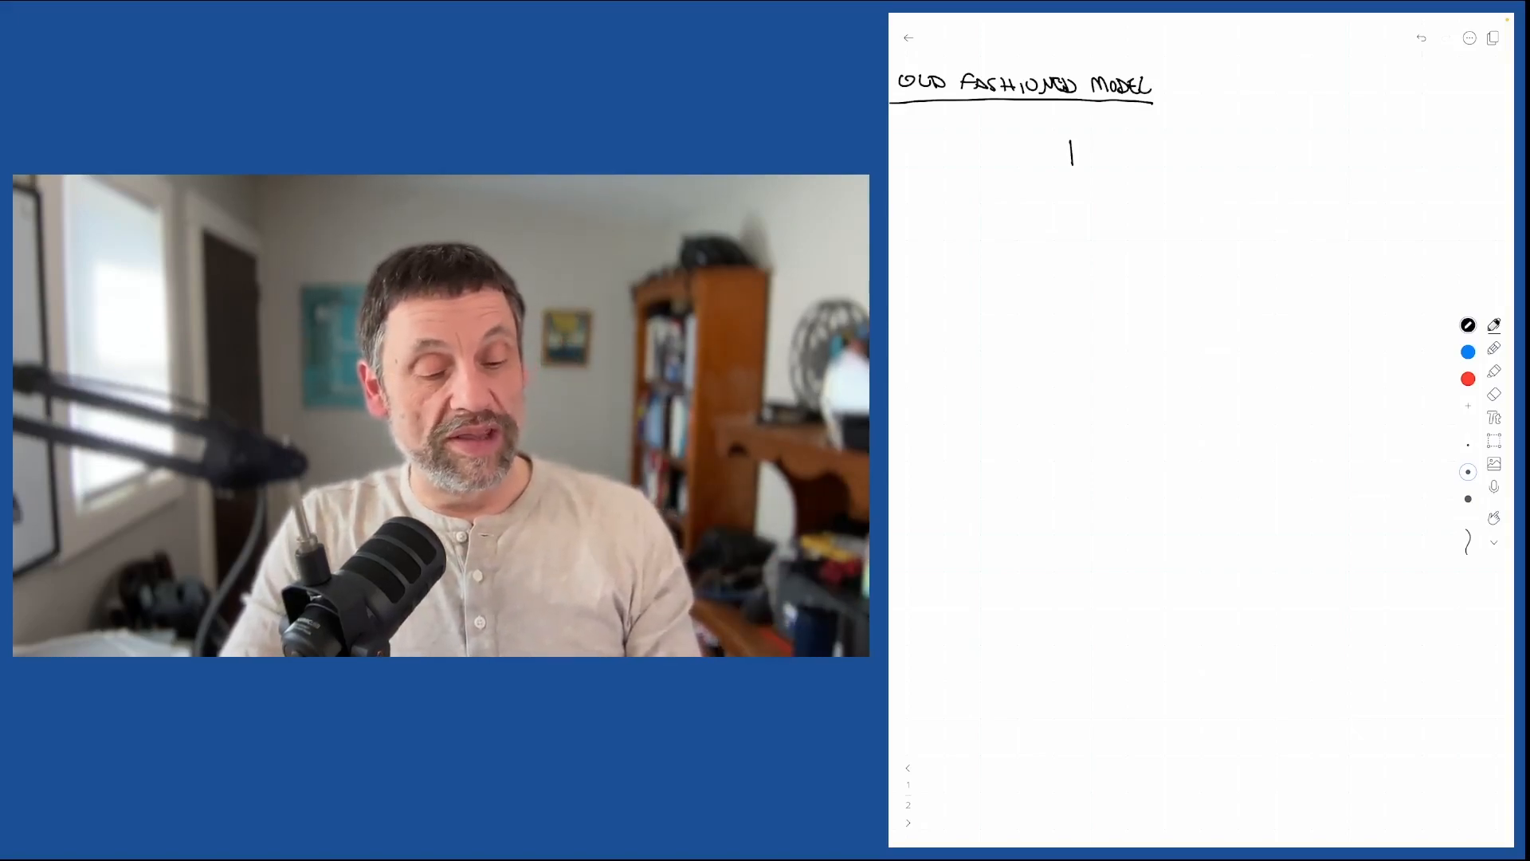
drag(1026, 142, 1071, 177)
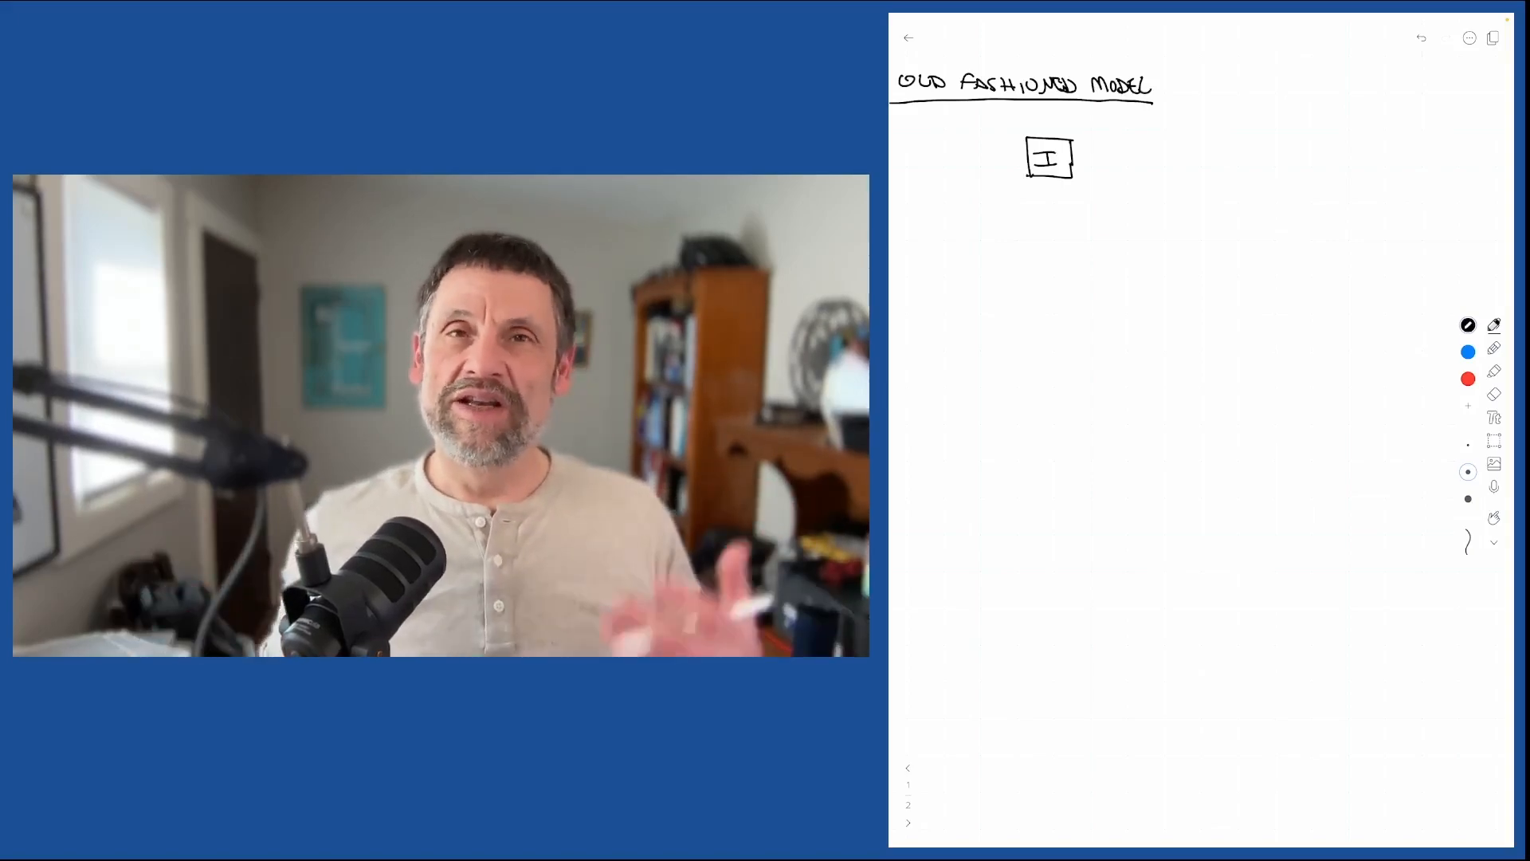
Draw a connector down from the 'I' box to a new boxed 'Regions' label.
drag(1051, 180, 1050, 205)
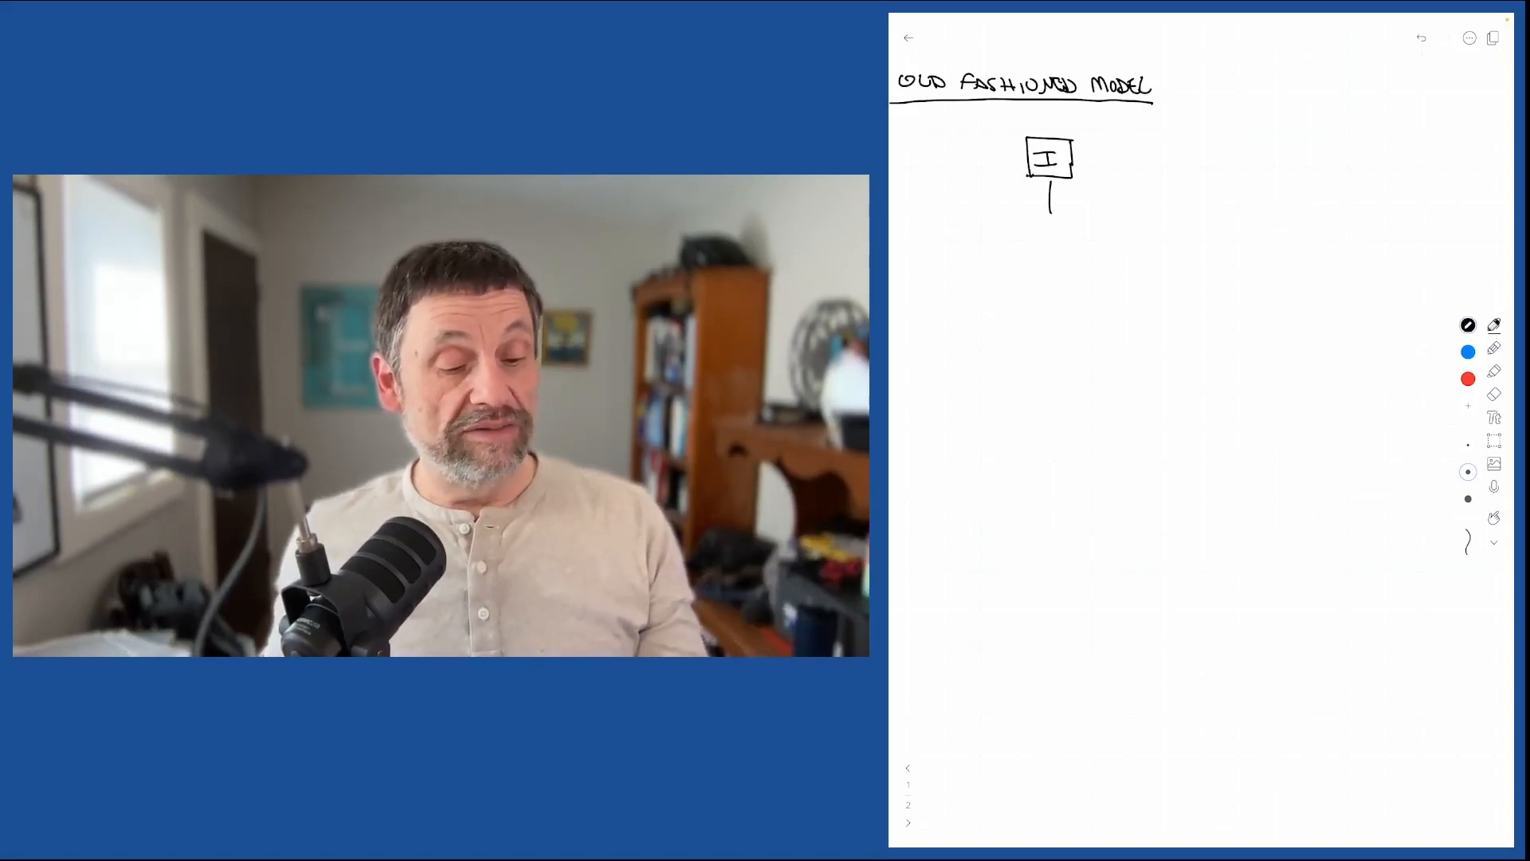
drag(957, 239, 1136, 277)
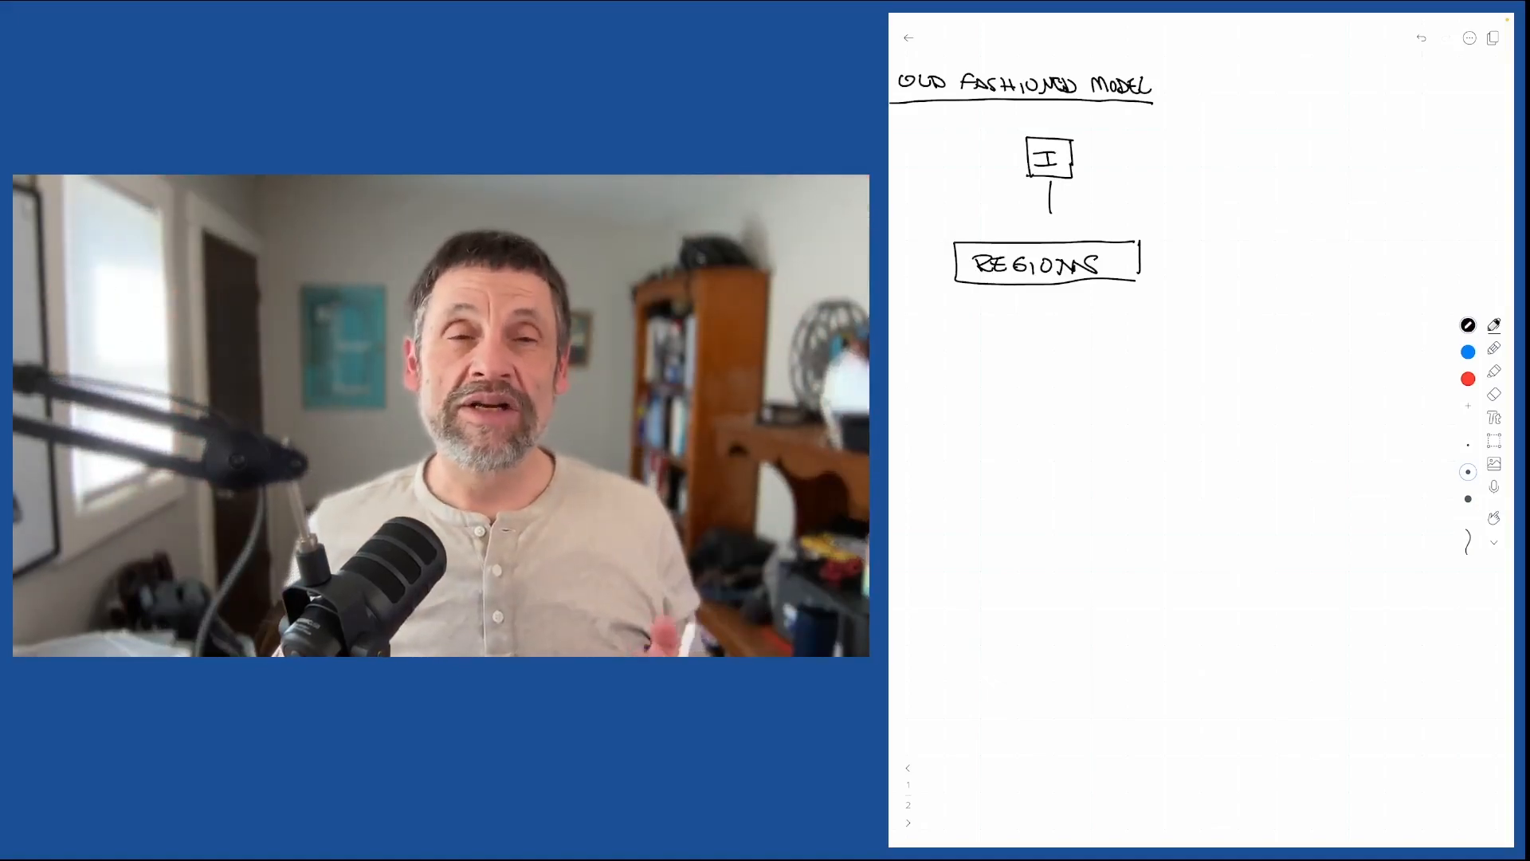
Draw a connector below 'Regions' and a boxed 'Broker Owners' label under it.
drag(1051, 289, 1050, 332)
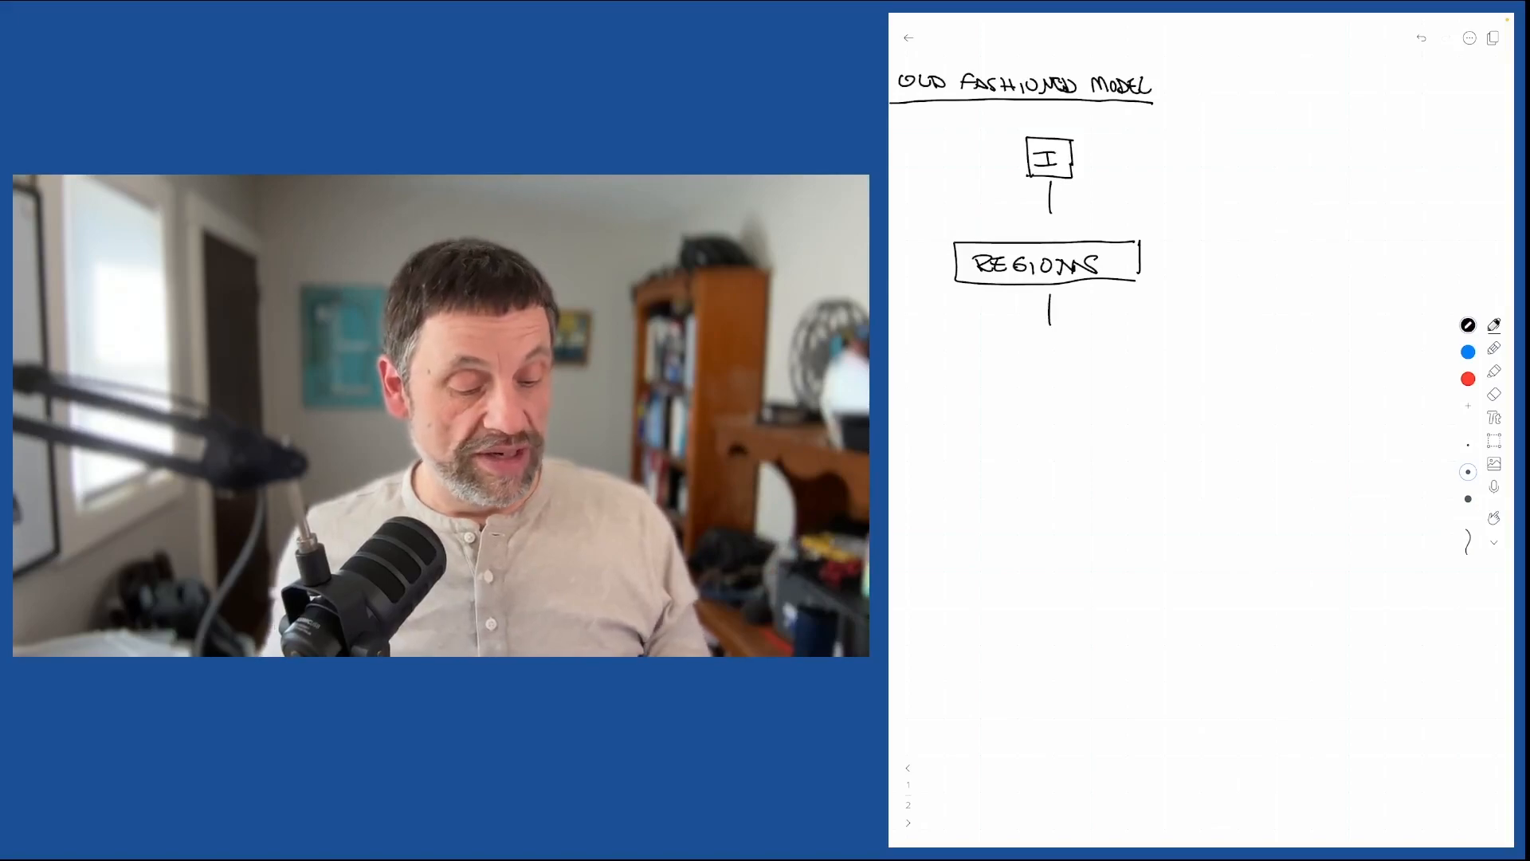
drag(907, 381, 1162, 386)
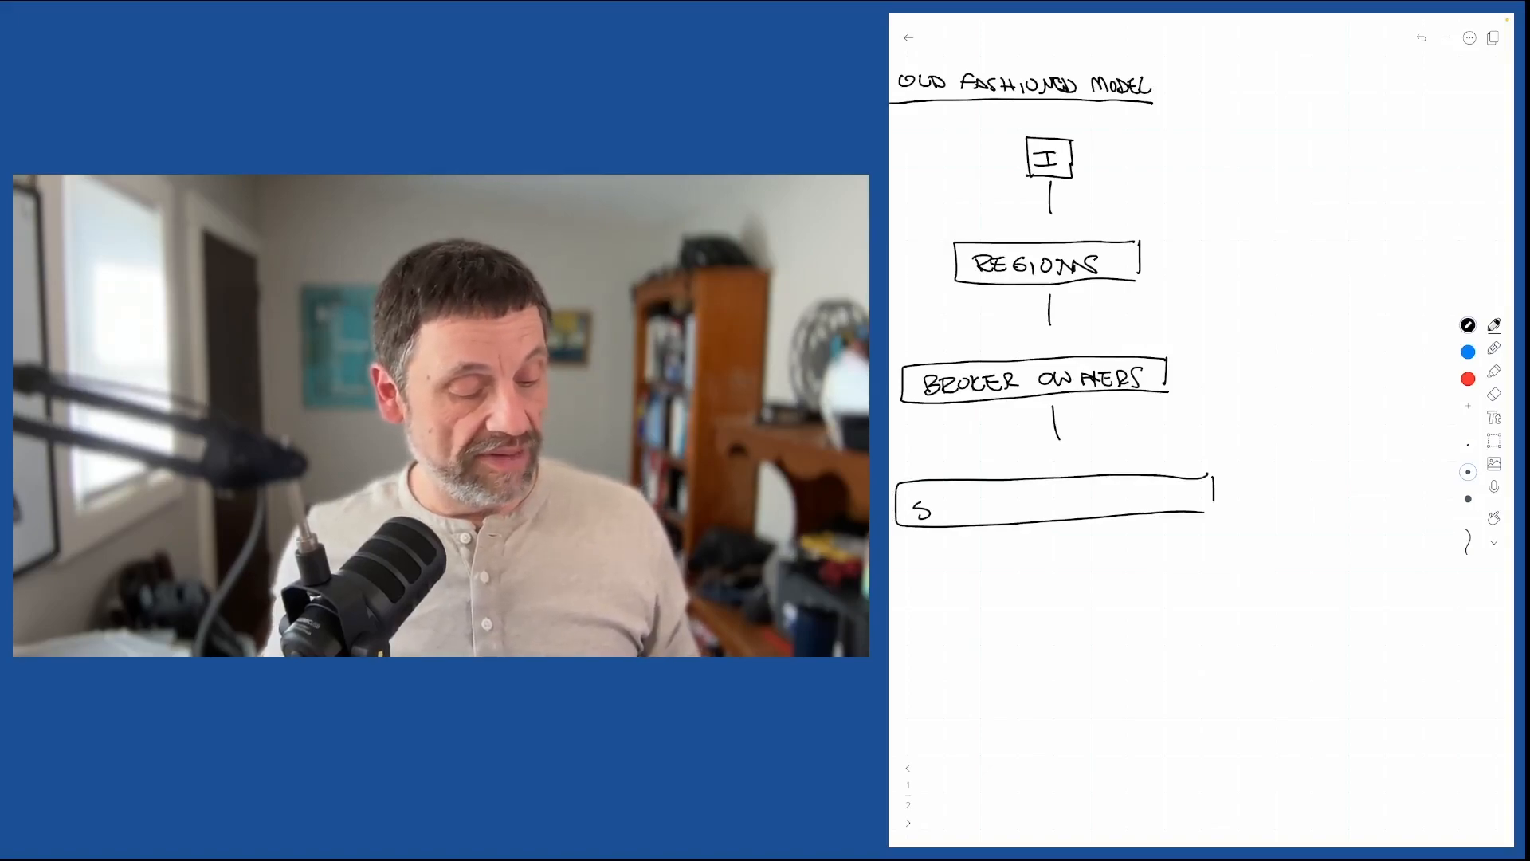
Handwrite 'STAFF T.L.' in the wide box and connect it down to a circled 'Agents' node.
text(STAFF T.L.)
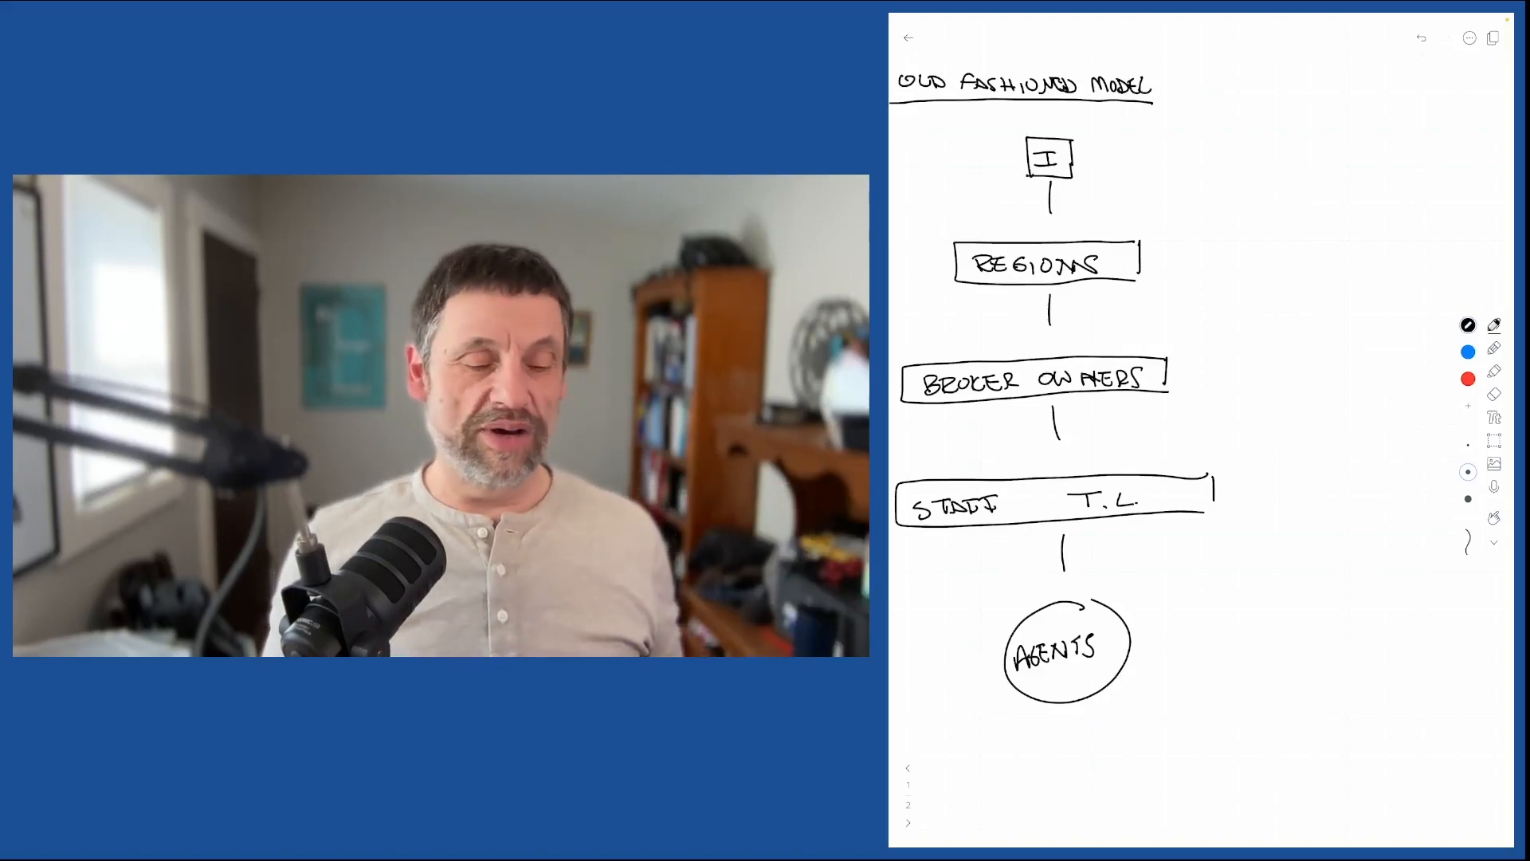
Annotate '6%' beside the I-to-Regions link and '30%' with an arrow beside Broker Owners.
text(6%)
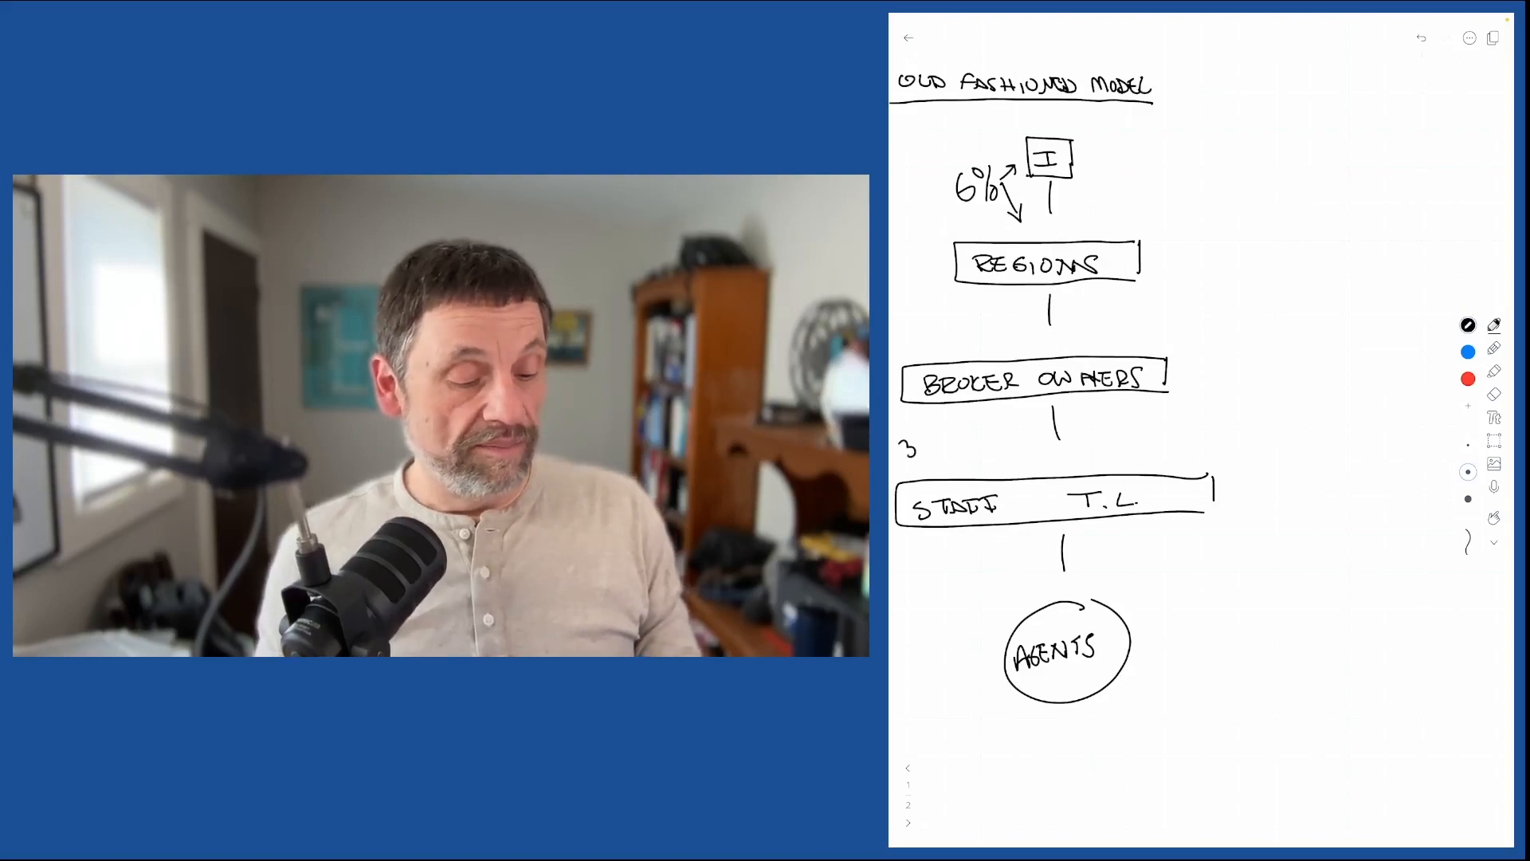
text(30%)
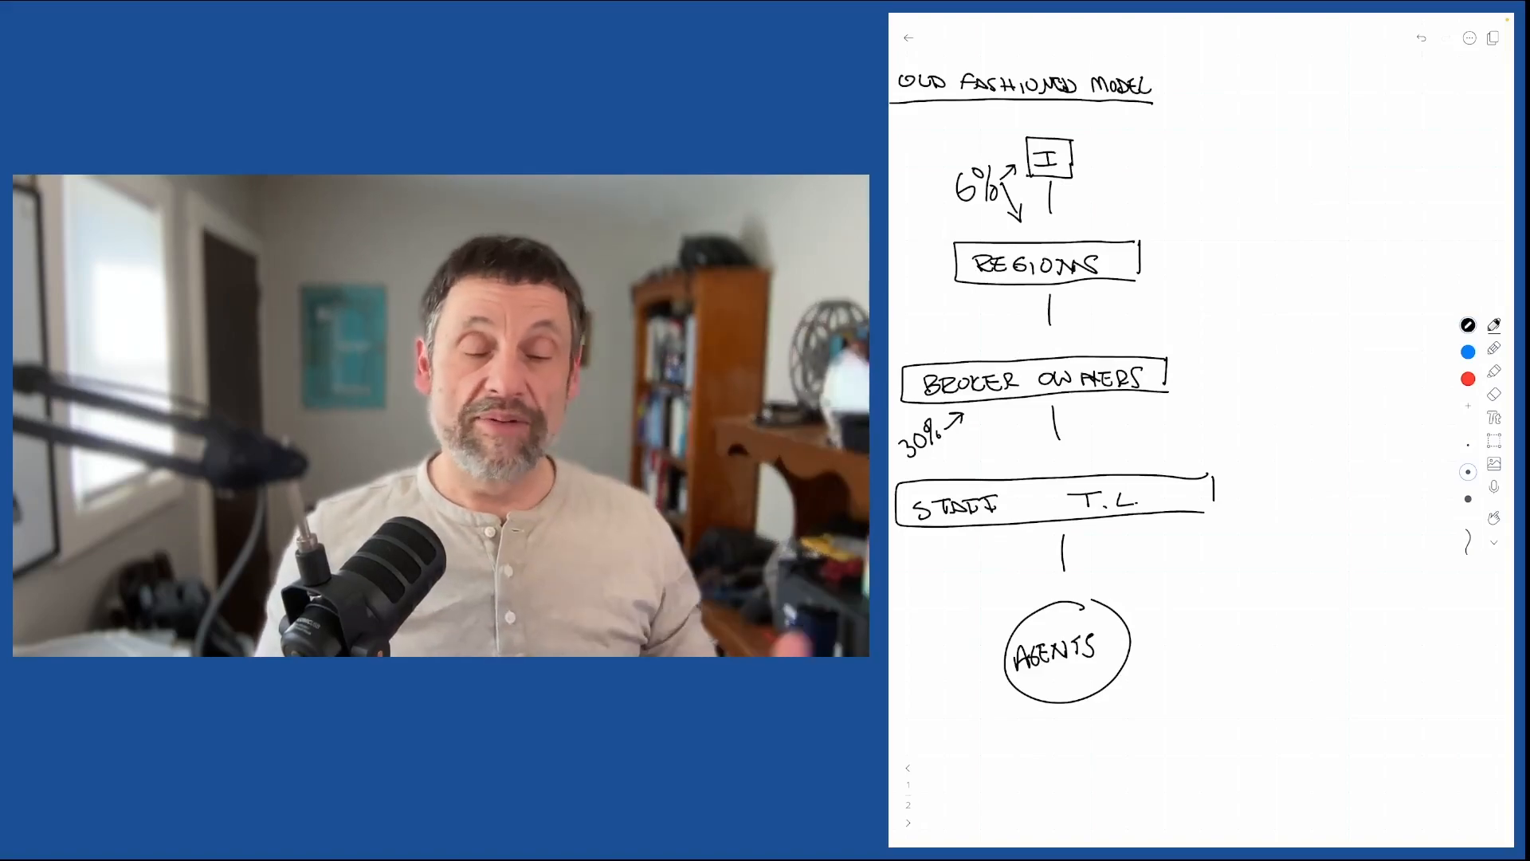
drag(1055, 410, 1056, 454)
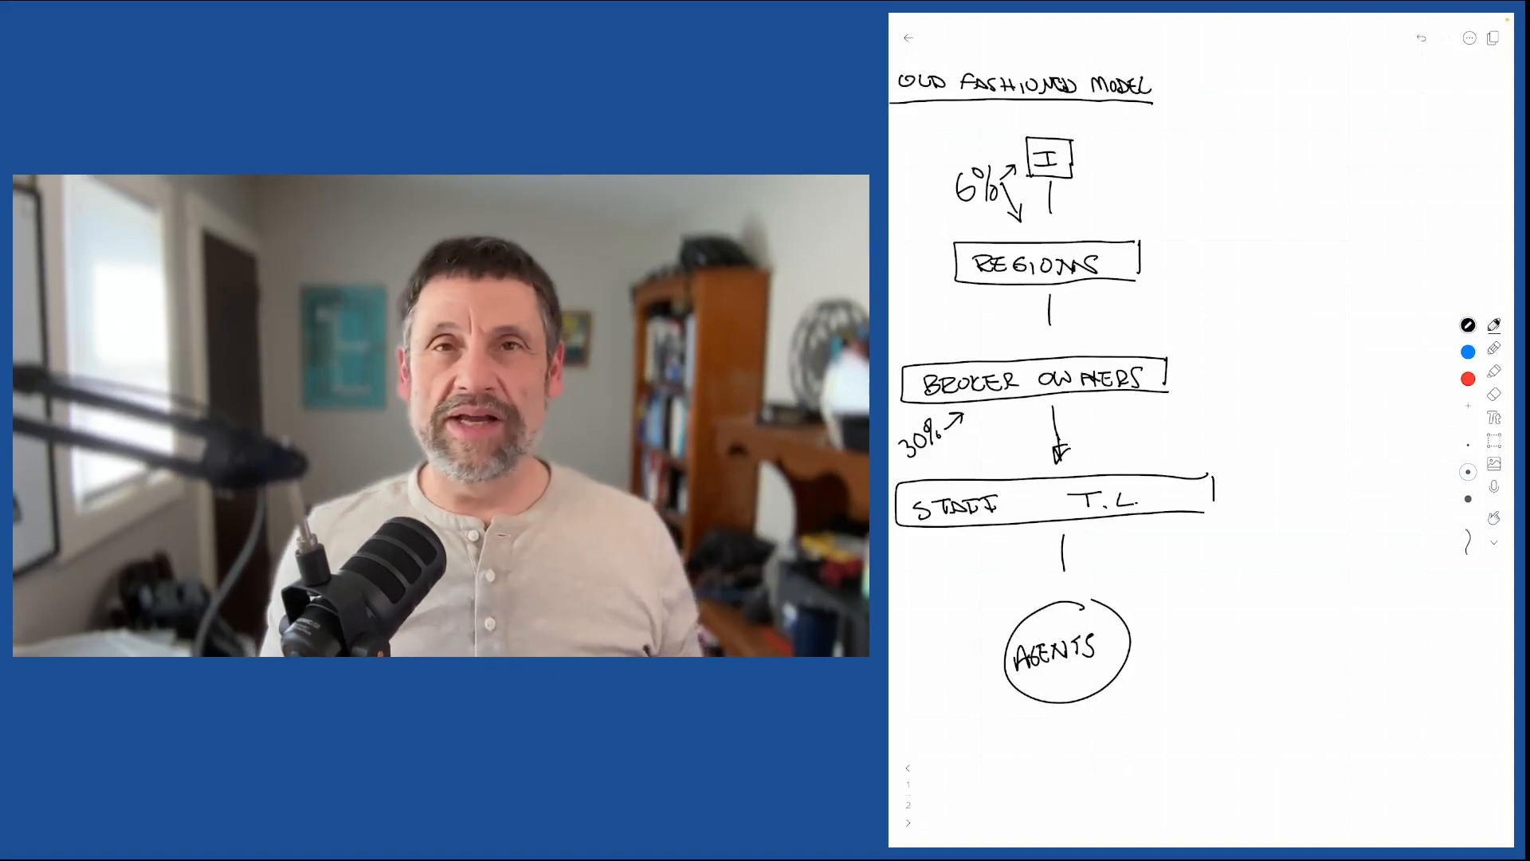
Draw a funnel outline around the hierarchy with 'KFC' beside I and '$' and looping arrows at Agents.
drag(1058, 668, 1063, 693)
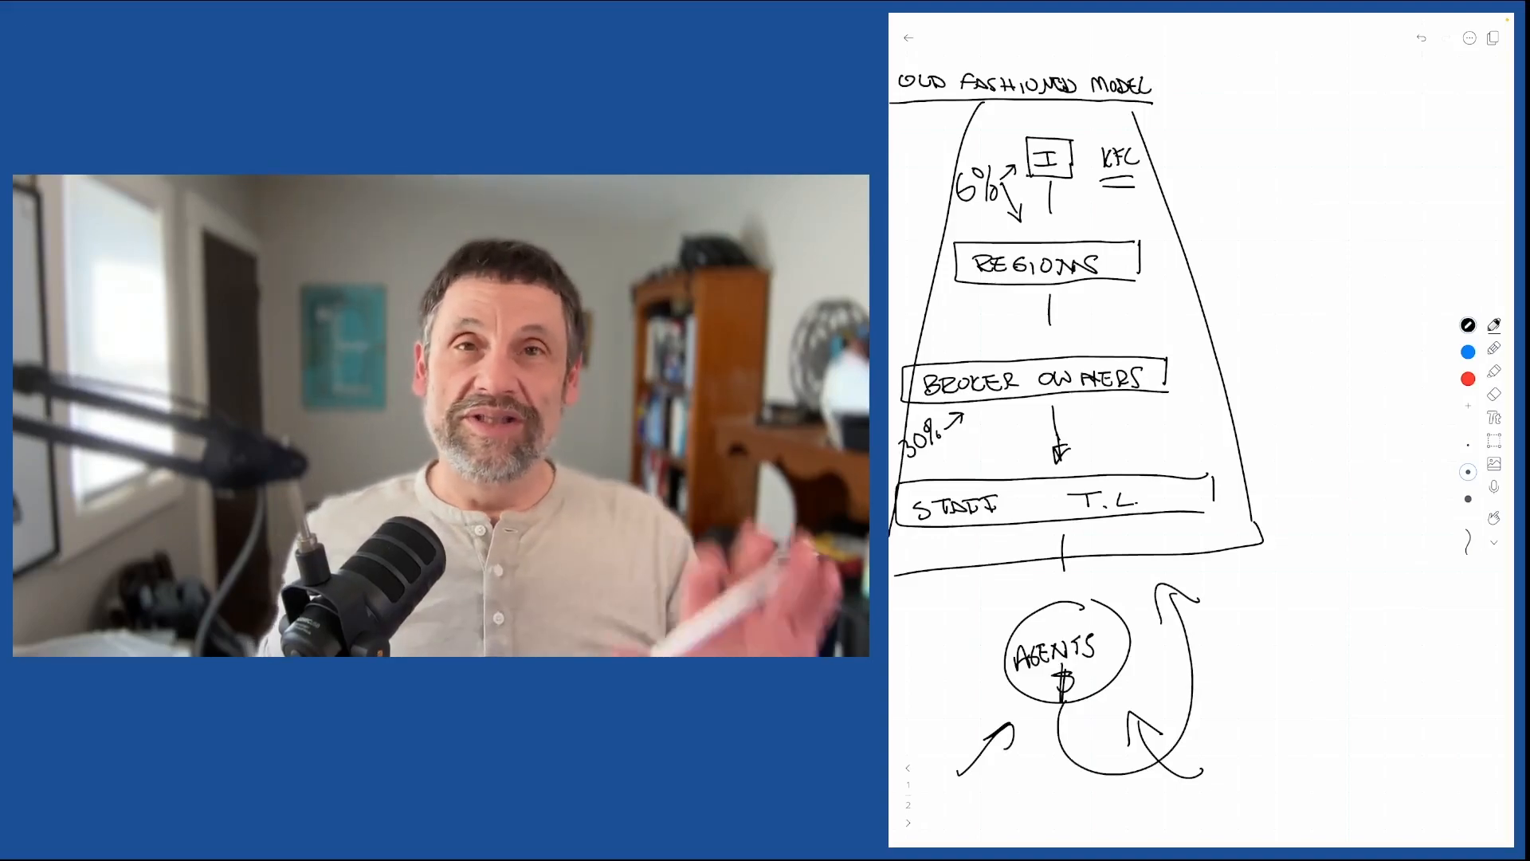
Divide the page with a blue vertical line and handwrite 'NEW MODEL' at the top right.
drag(1240, 59, 1264, 742)
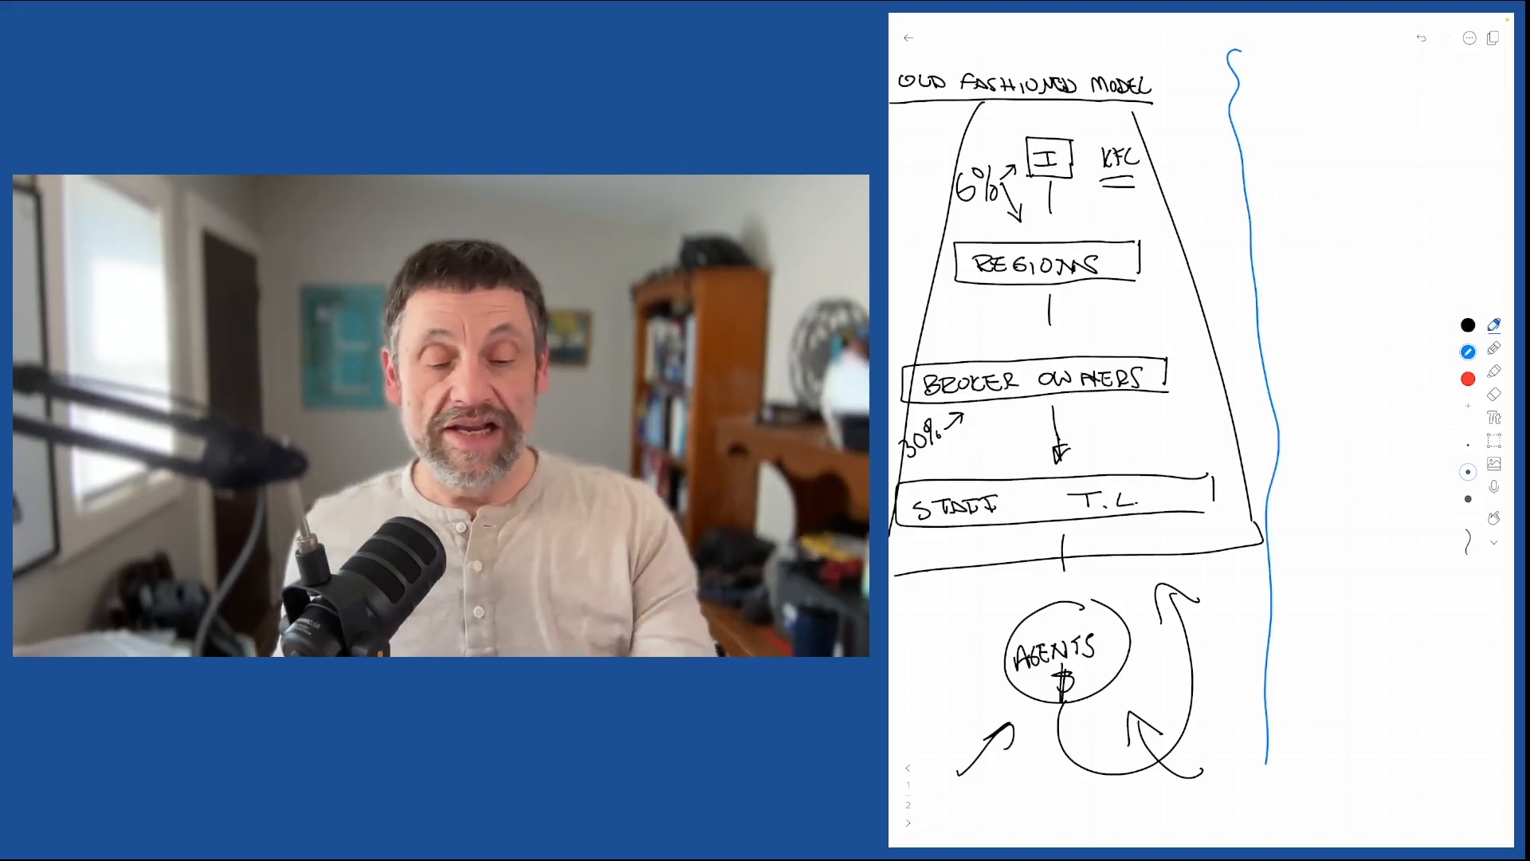
text(Ne)
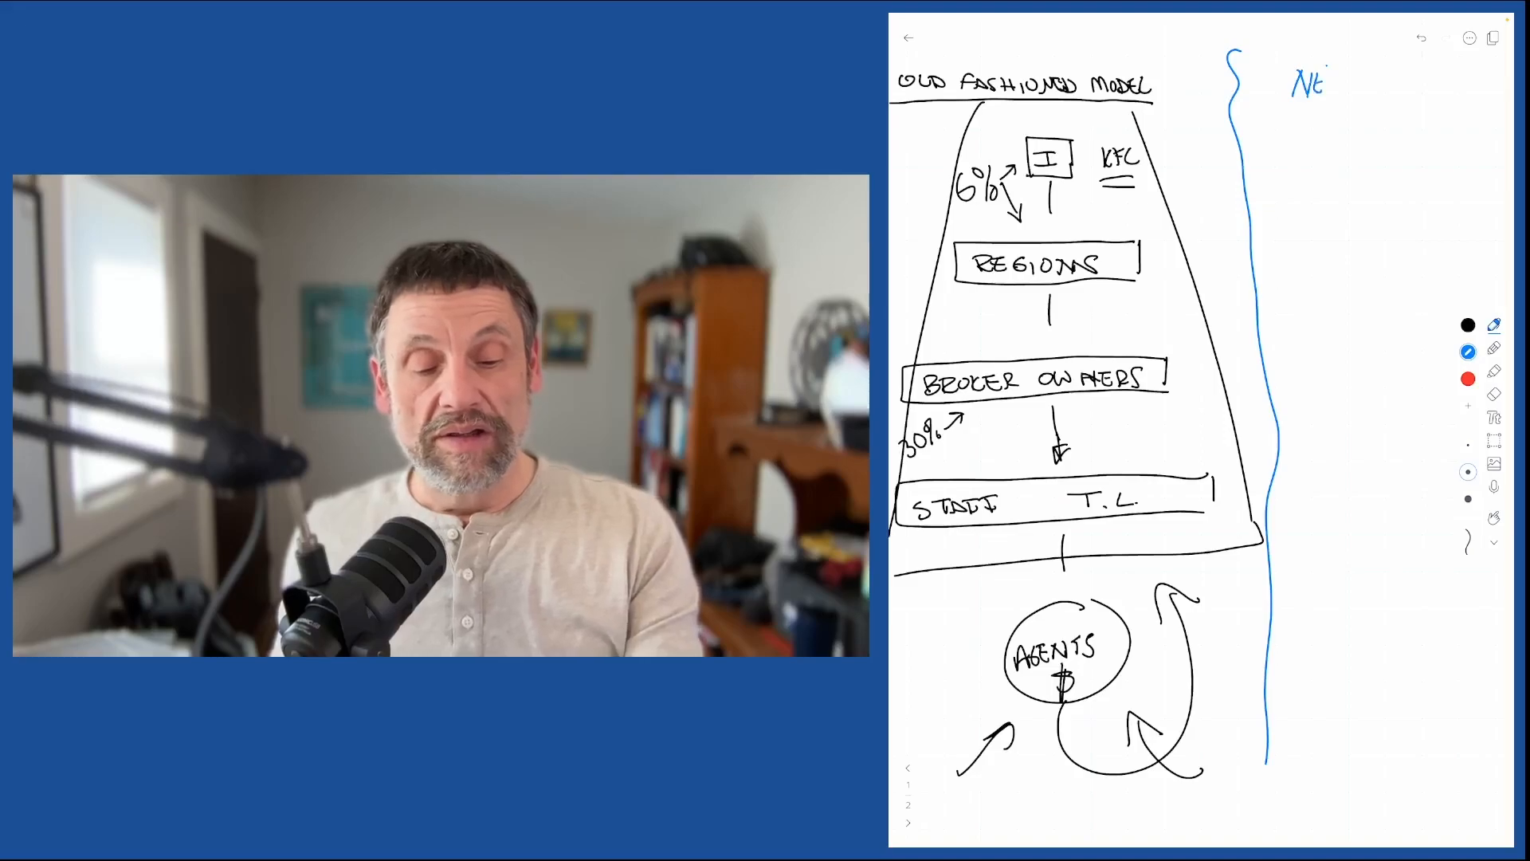
text(NEW MODEL)
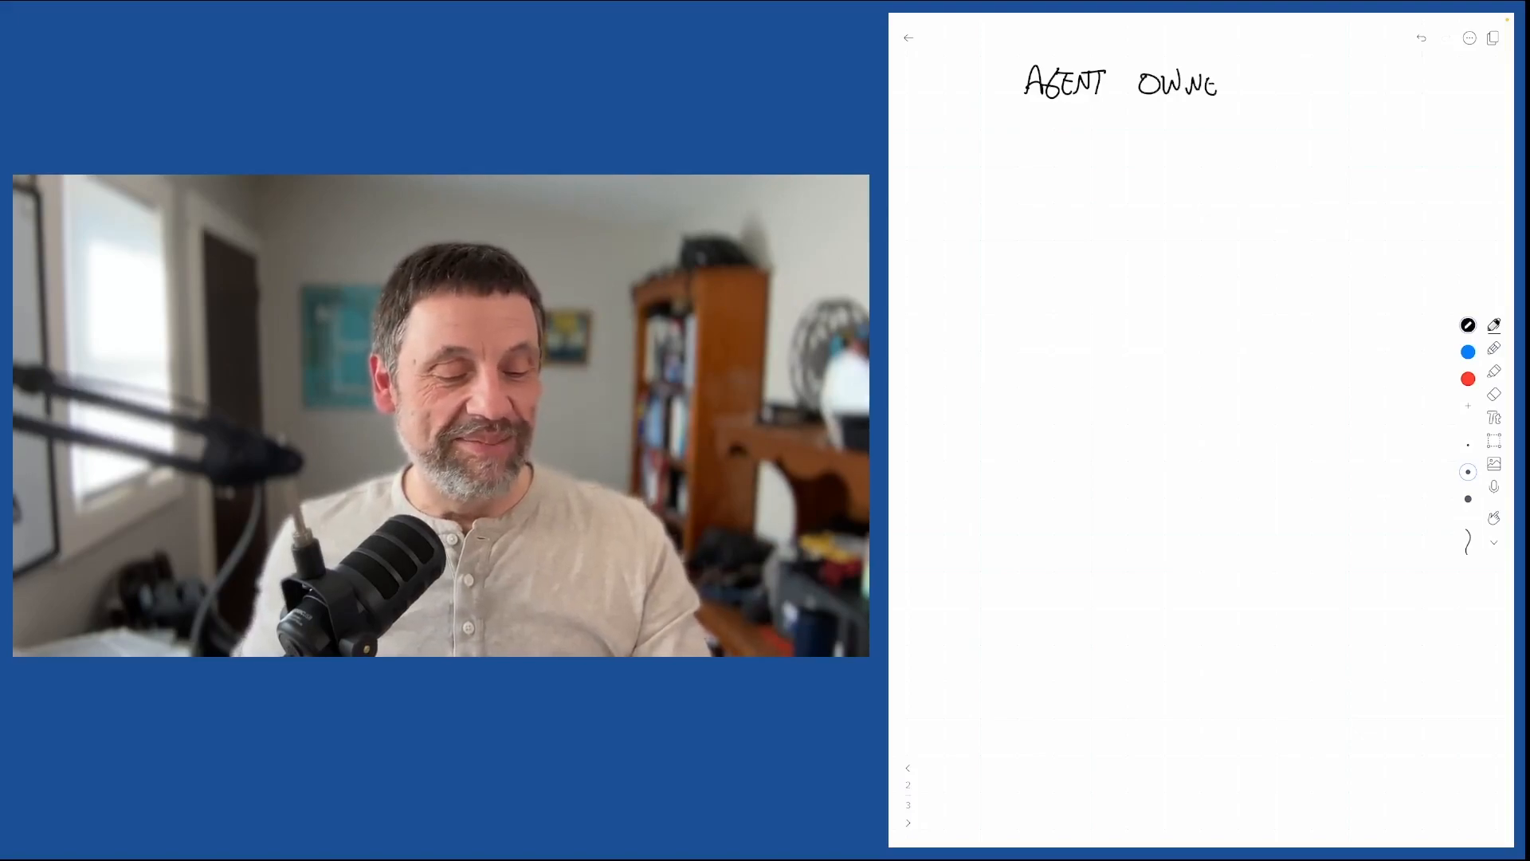
Head the page 'Agent Owned' vs 'EXP' and write item 1 '1st Sale' at $200.
text(OWNED)
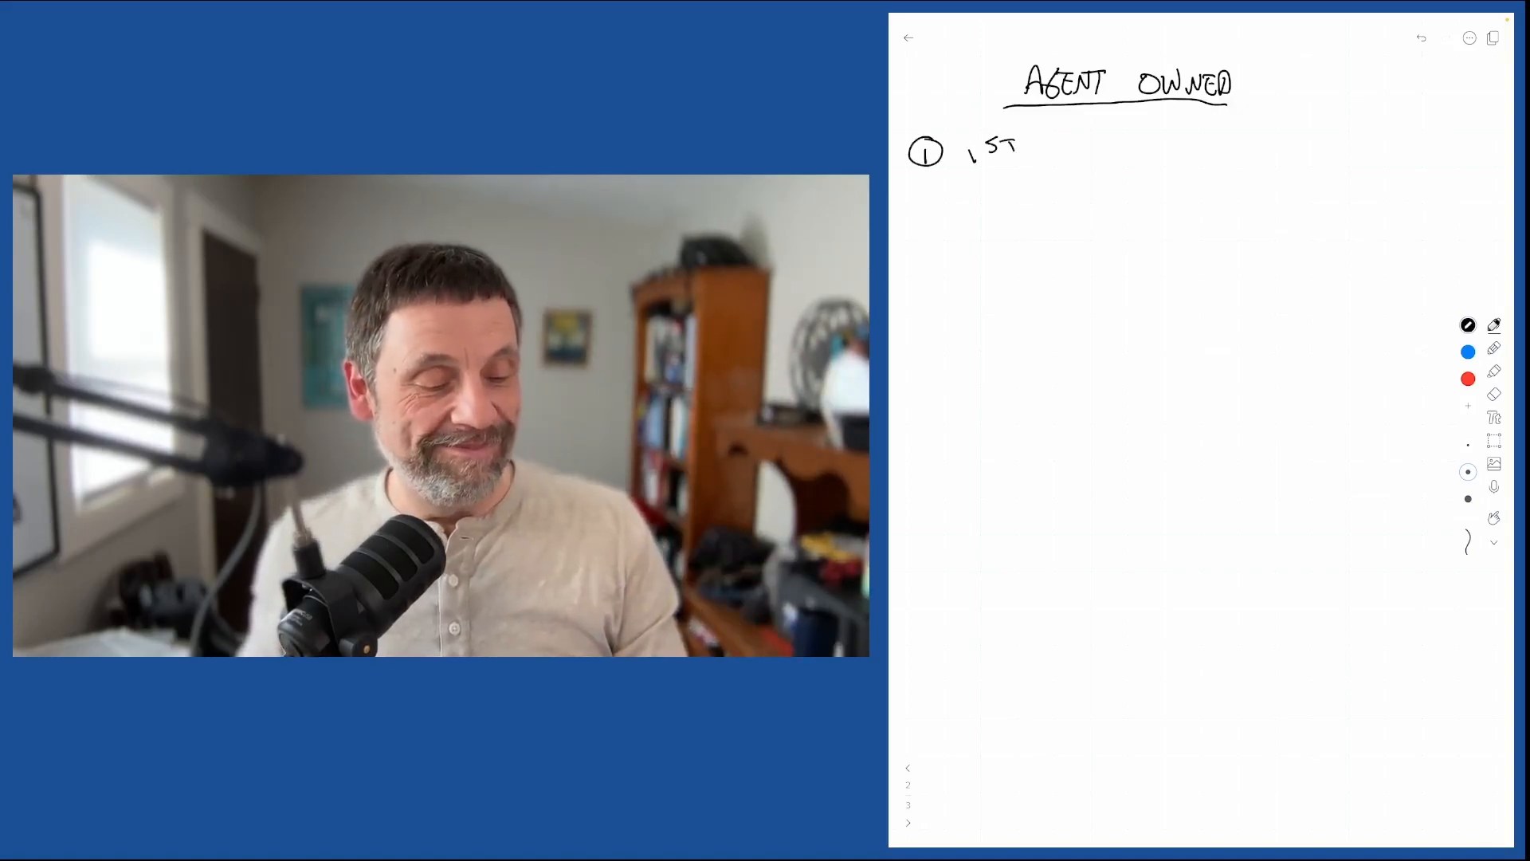
text(Sale)
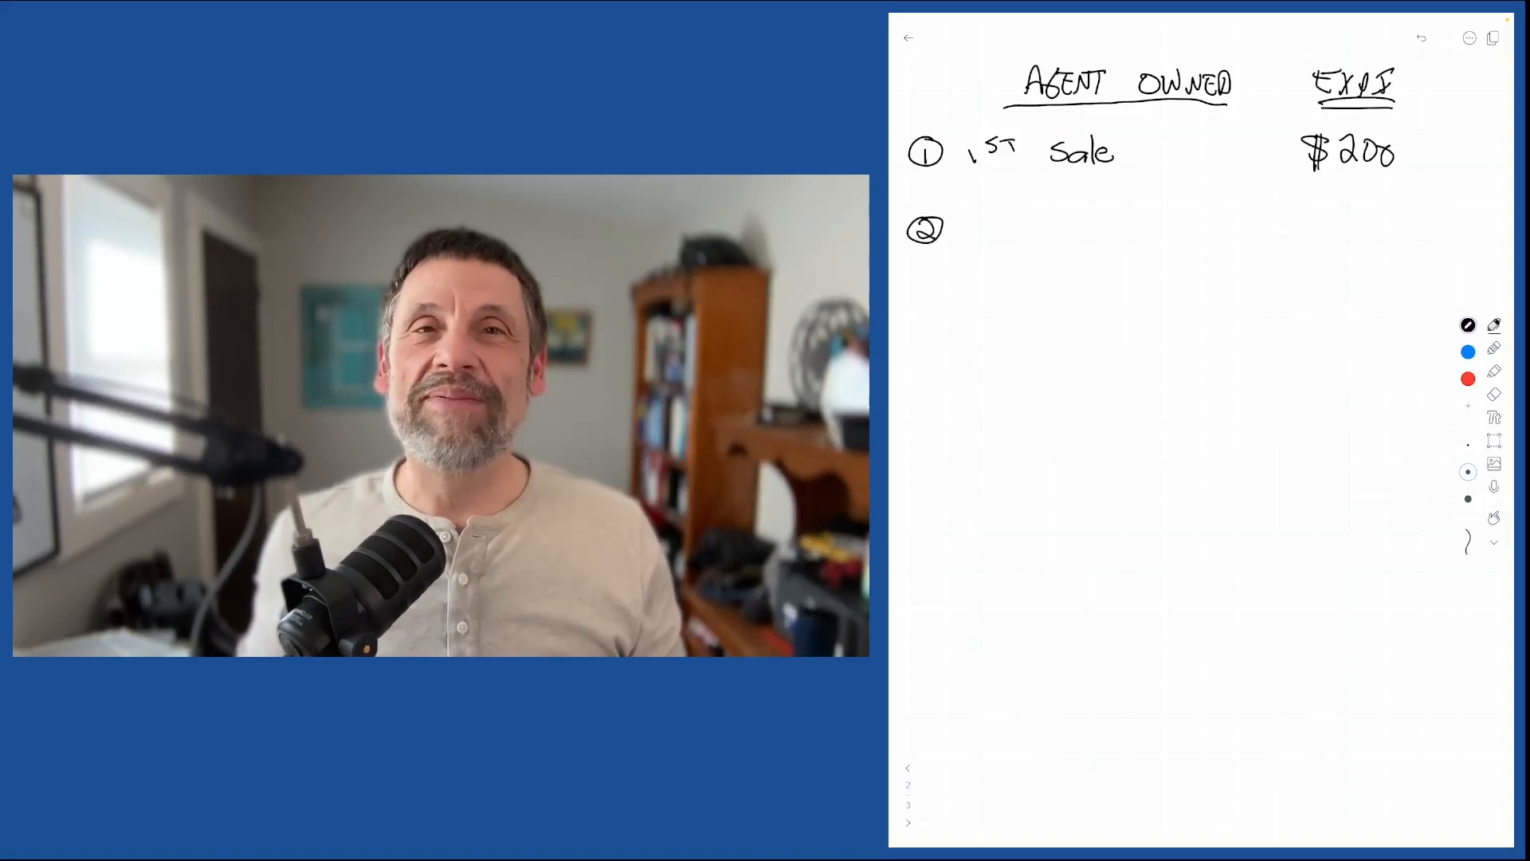
Write item 2 'Cap' with 80/20, $16,000, $3mm volume, $80,000 GCI, and $400 in the EXP column.
text(CAP $16,000)
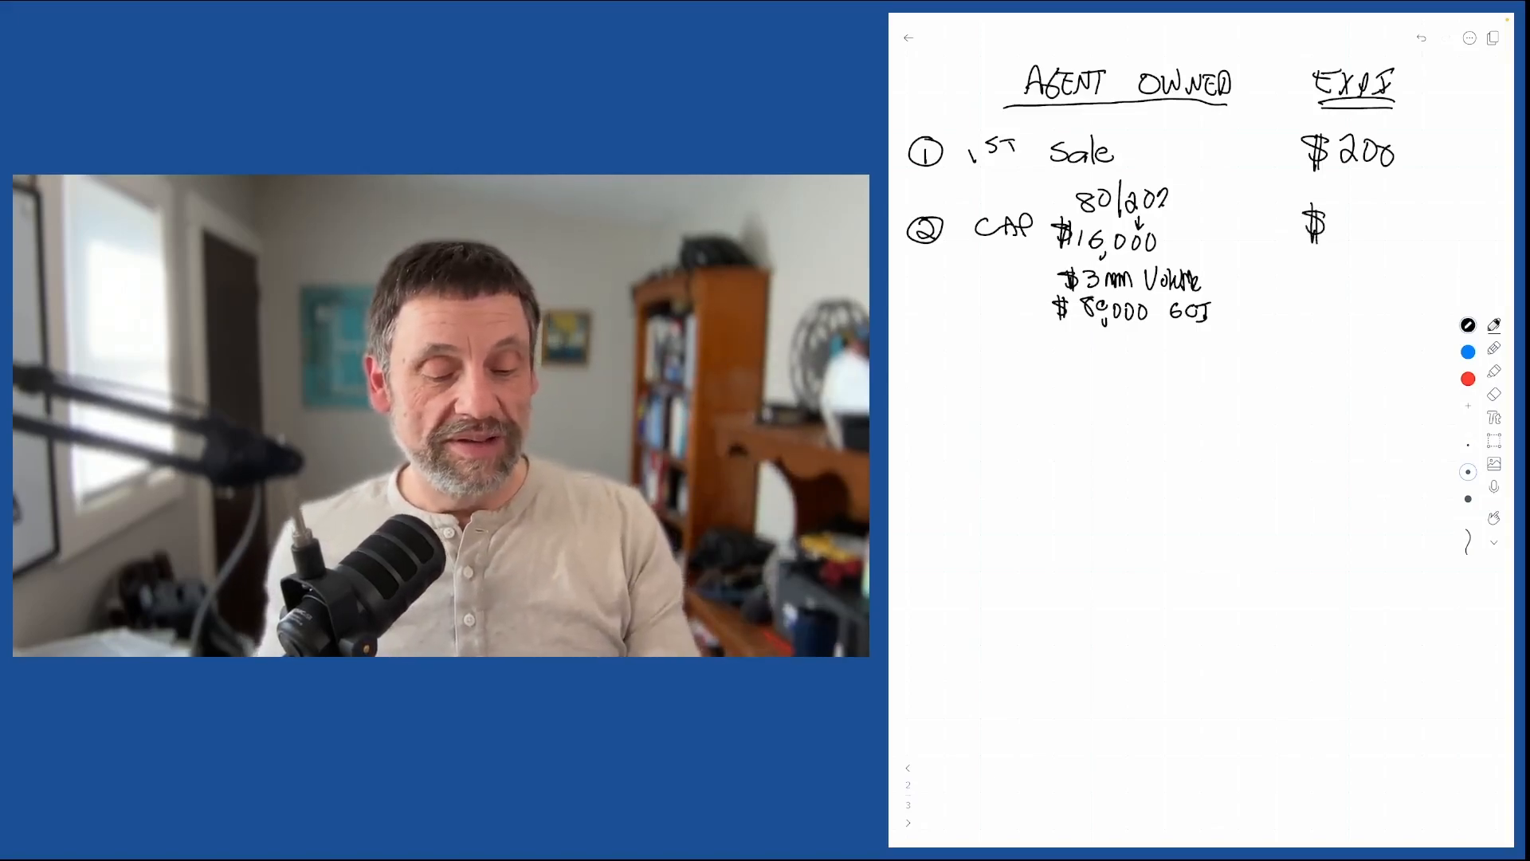
text(400)
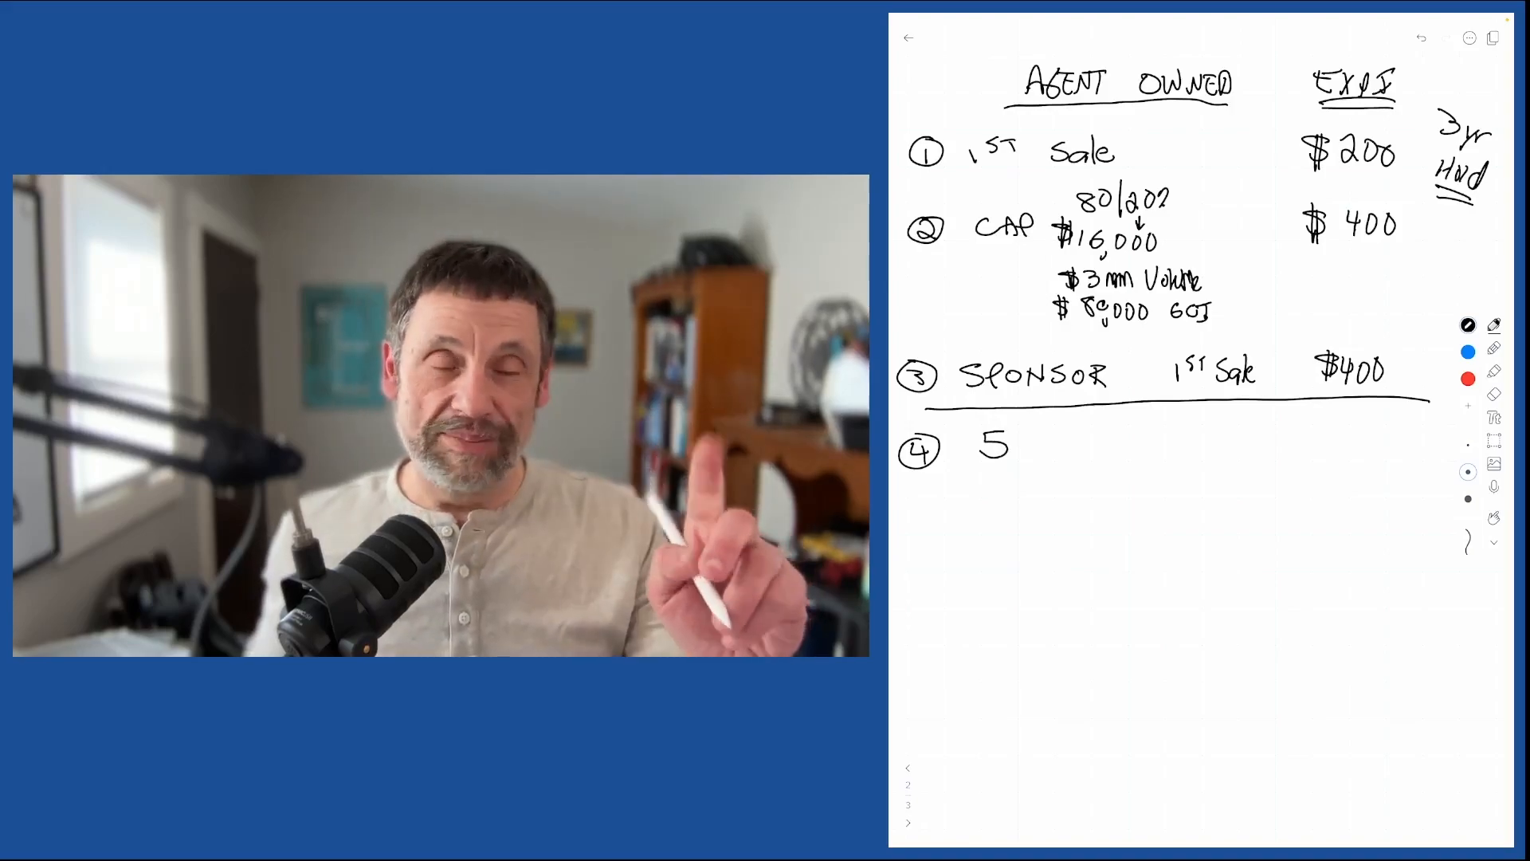
Start the fourth numbered item under the sponsor line, beginning with a '5'.
click(907, 823)
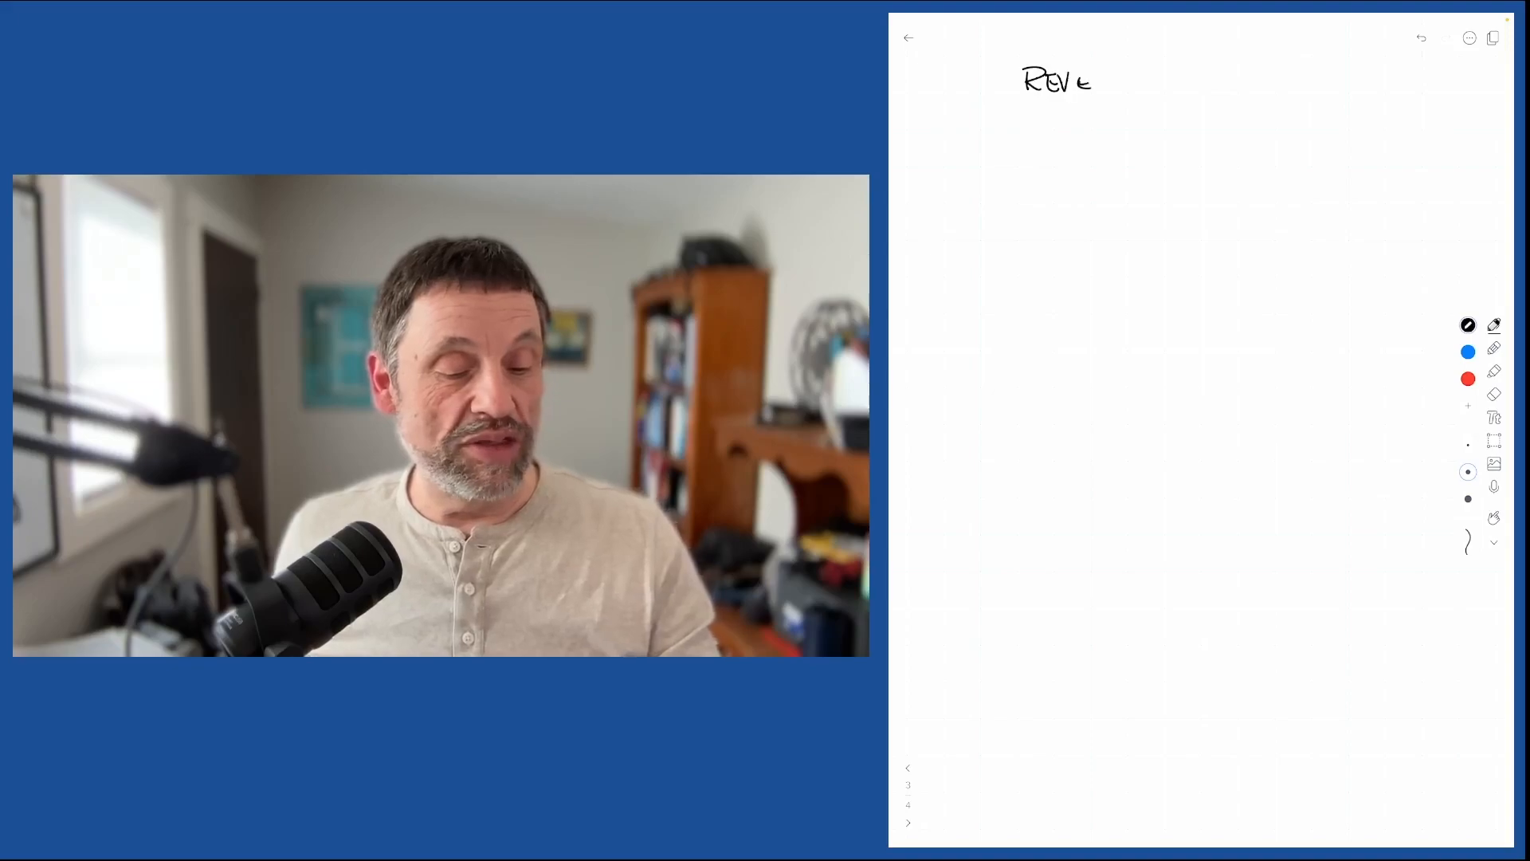
text(REVENUE SHARE)
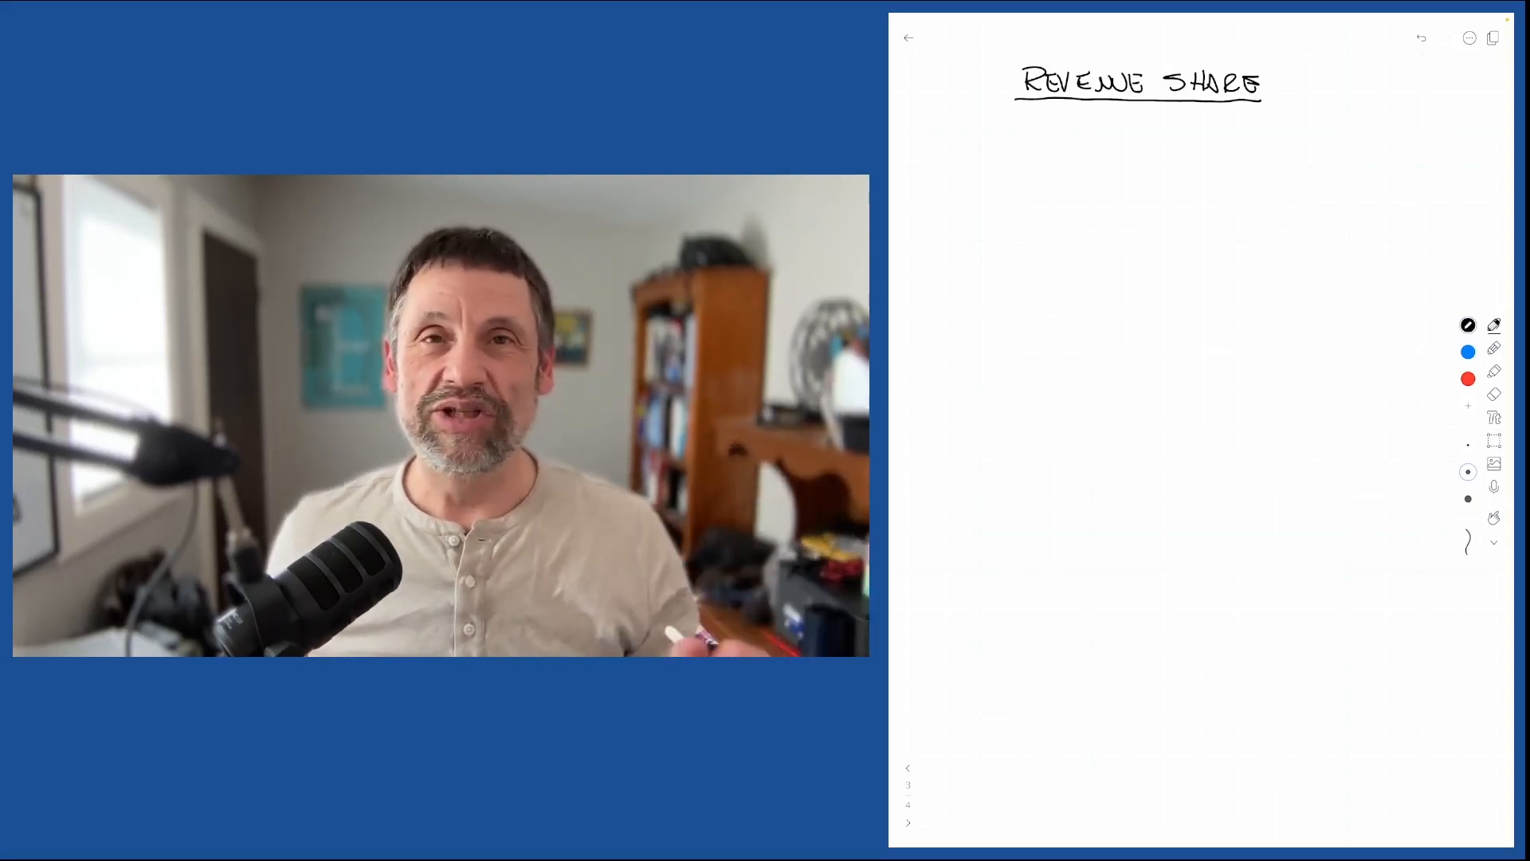
Handwrite '80%/20%' with a double arrow leading to '$16,000' beneath the heading.
text(8)
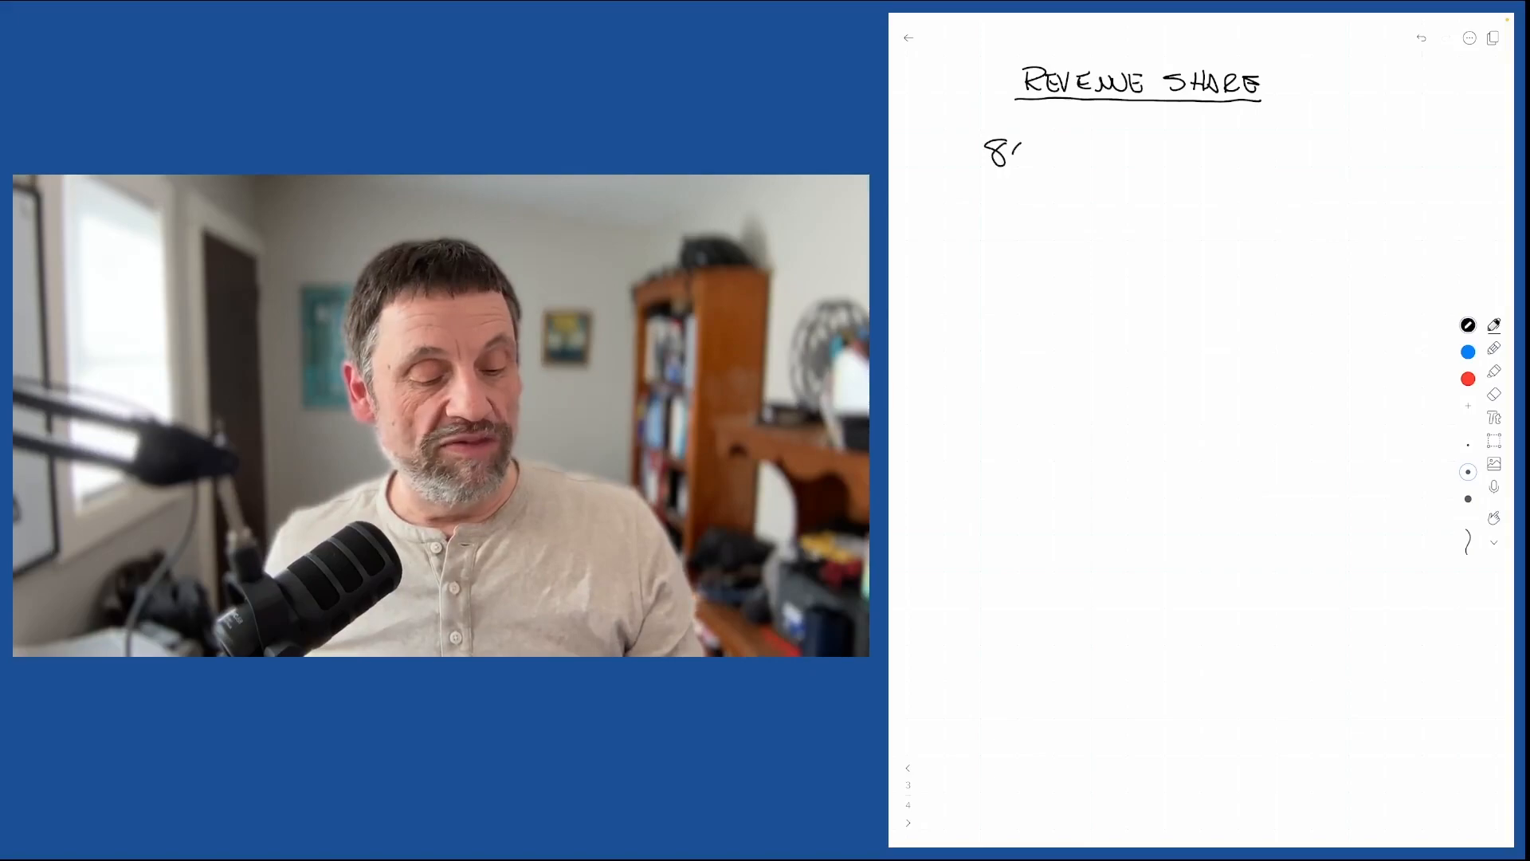
text(0%)
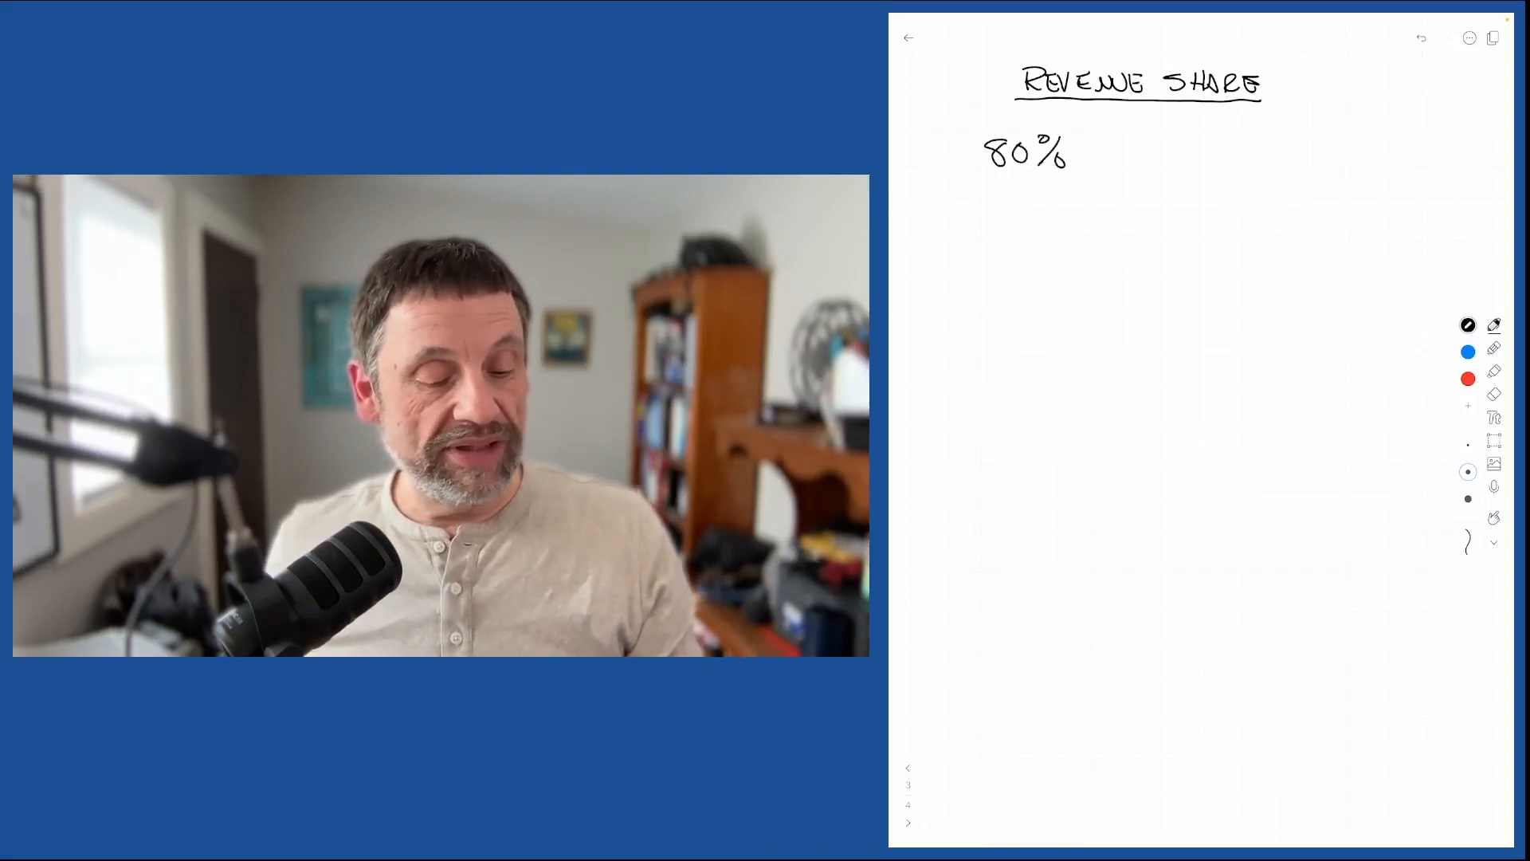
drag(1068, 157, 1186, 156)
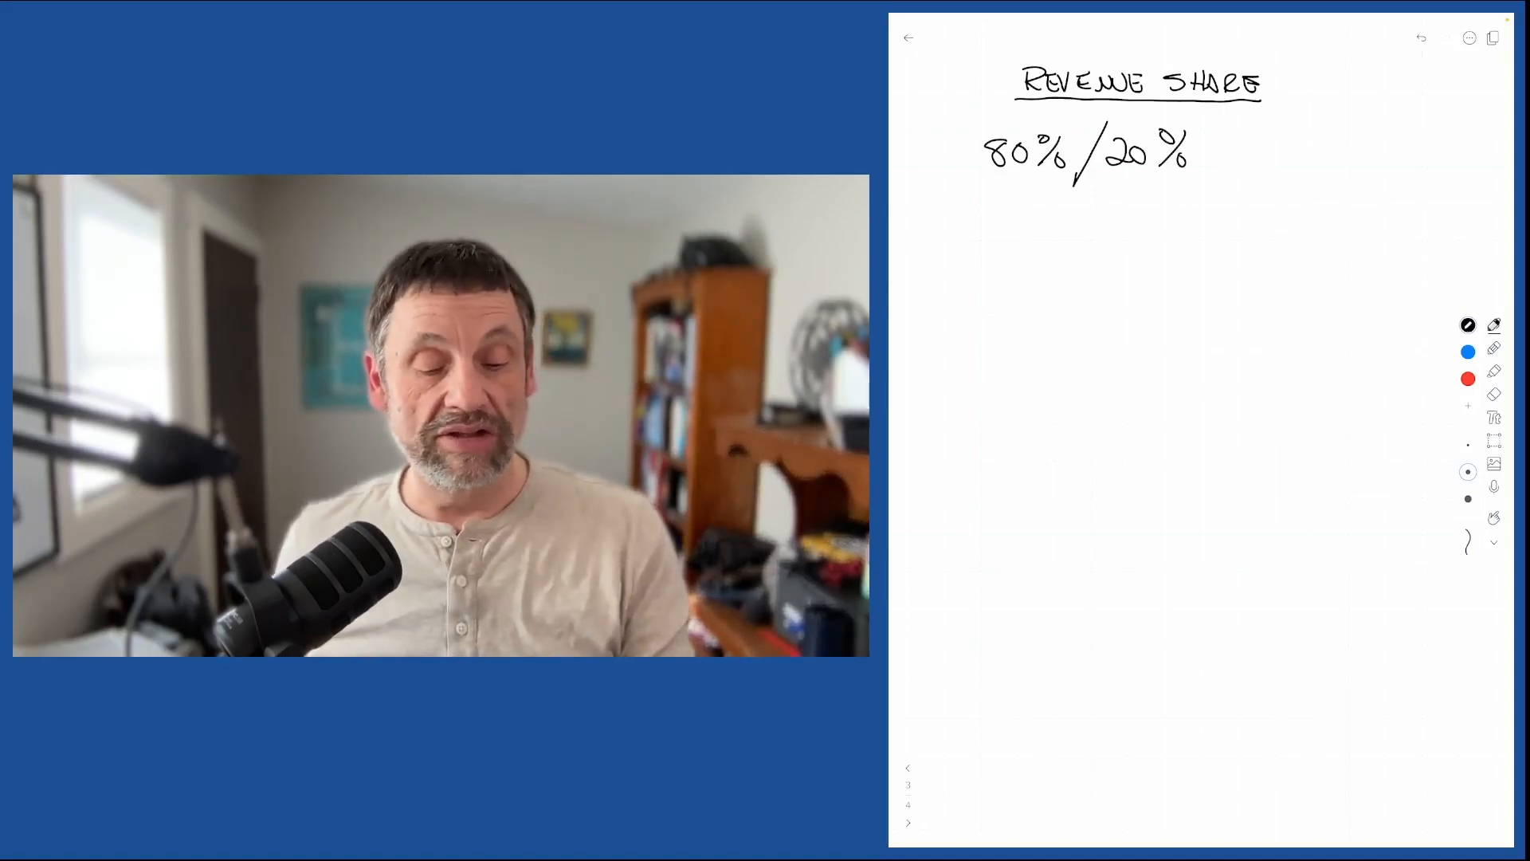
drag(1214, 156, 1311, 156)
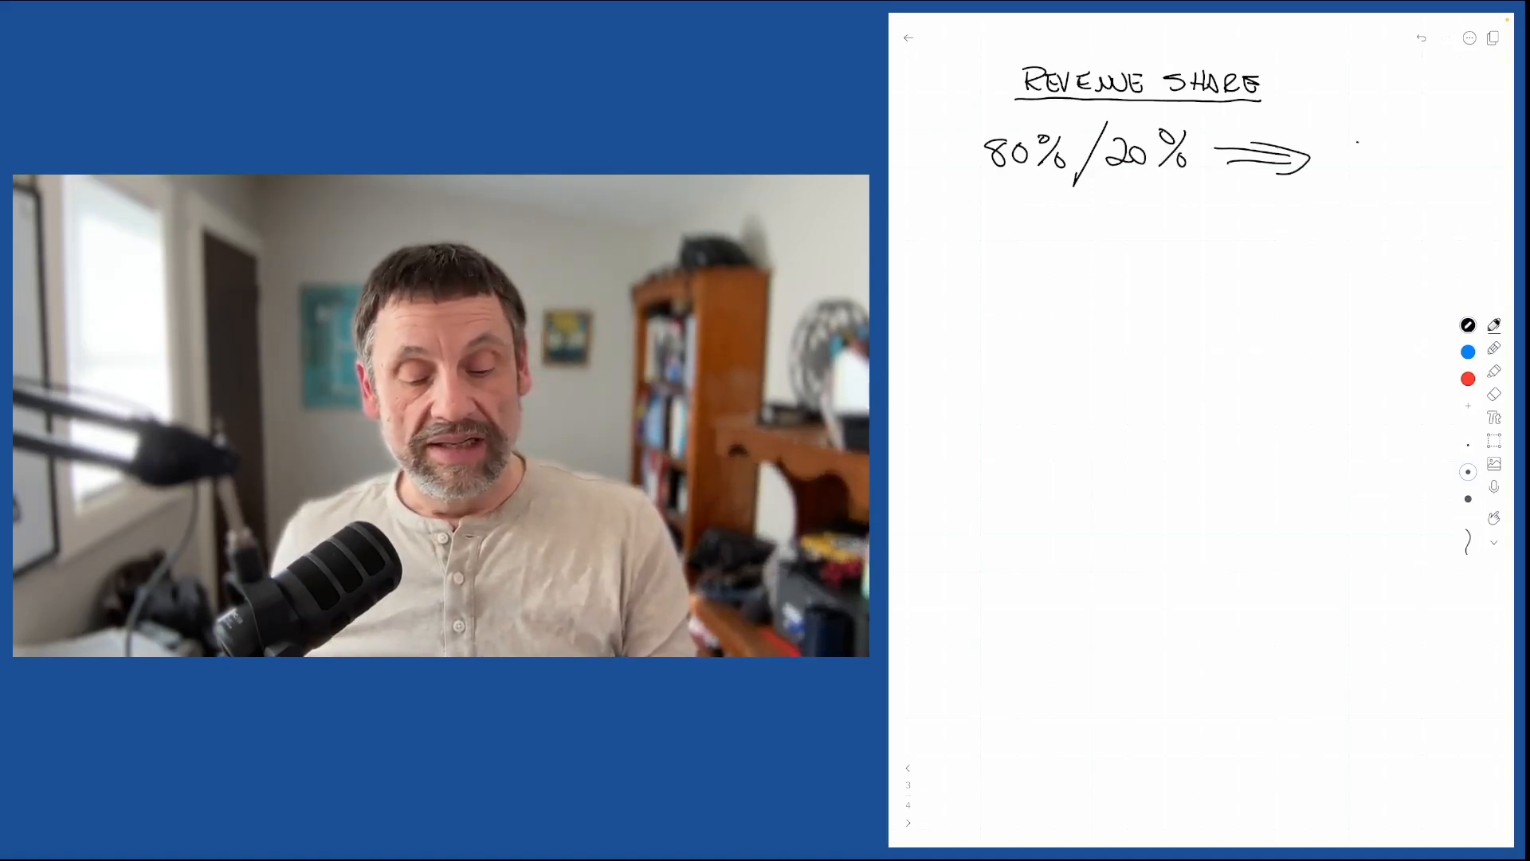
text($16,0)
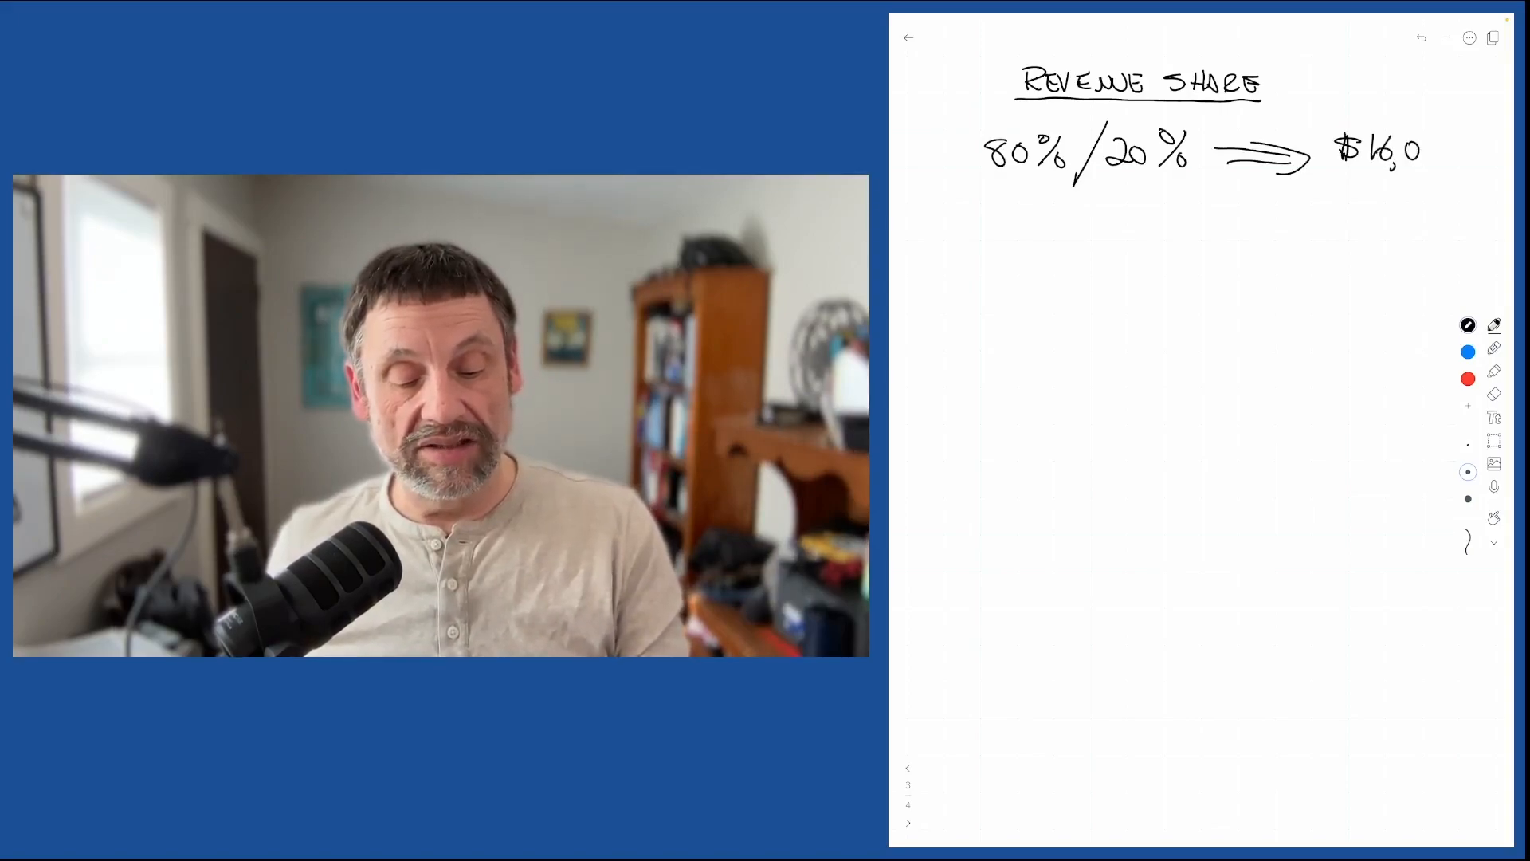
text(00)
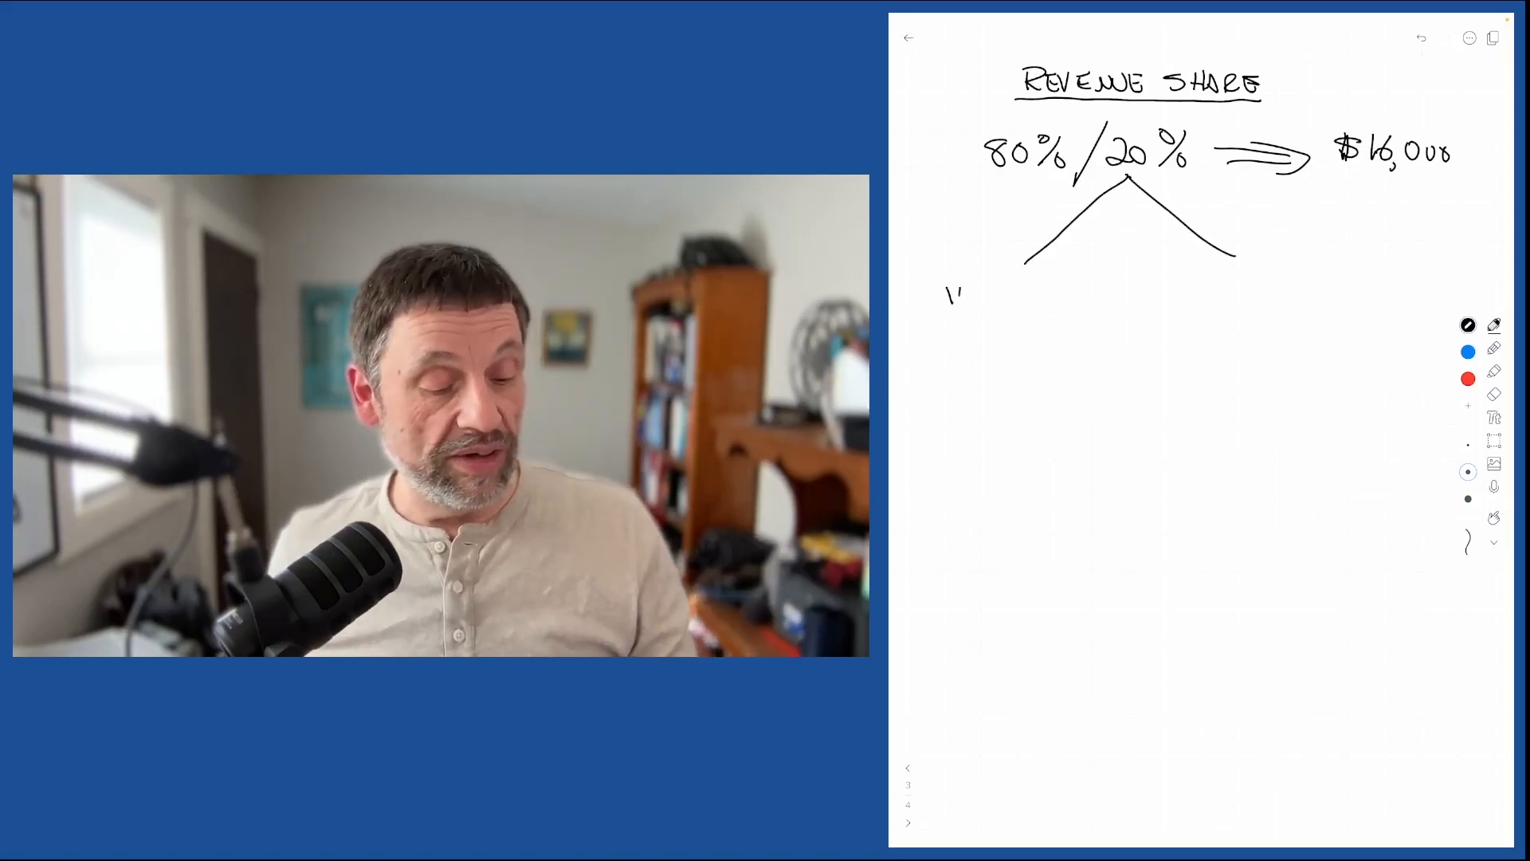
Label the left branch '10%' (EXP) and the right branch '10% AGENT'.
text(10% EXP)
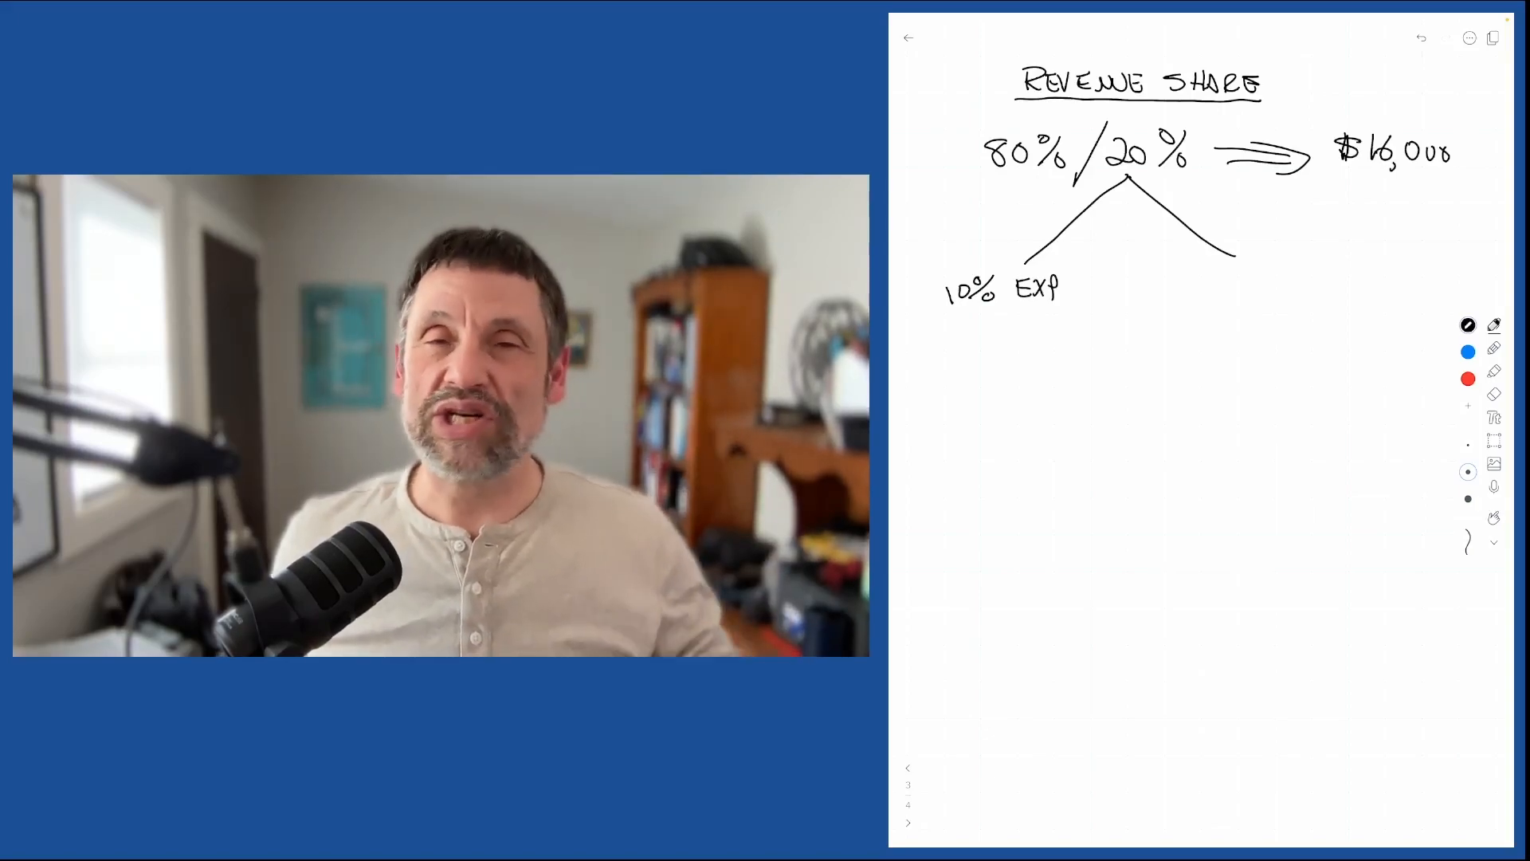
text(10% AGENT)
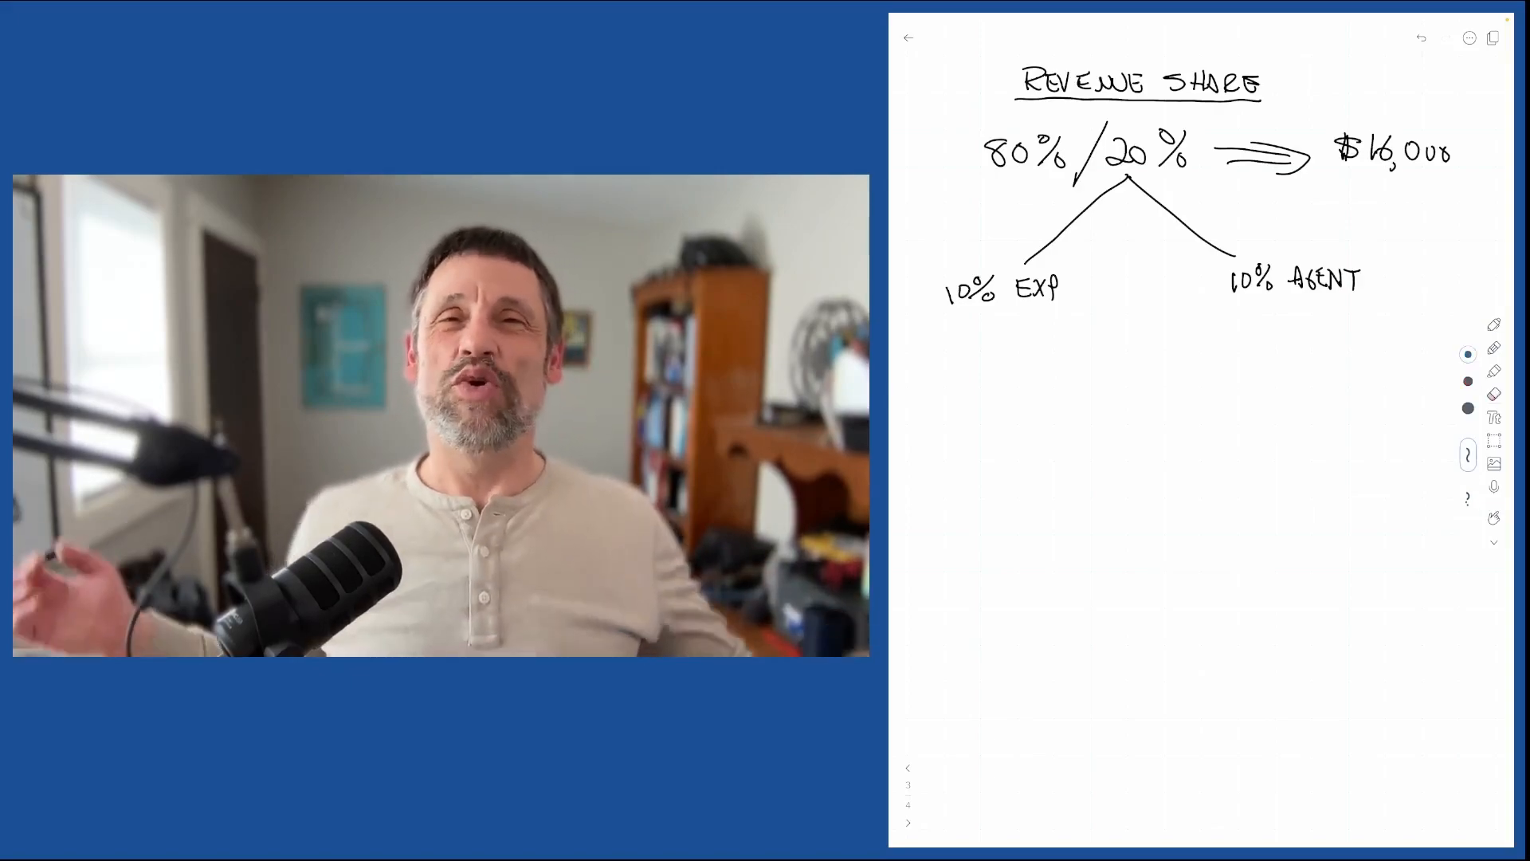